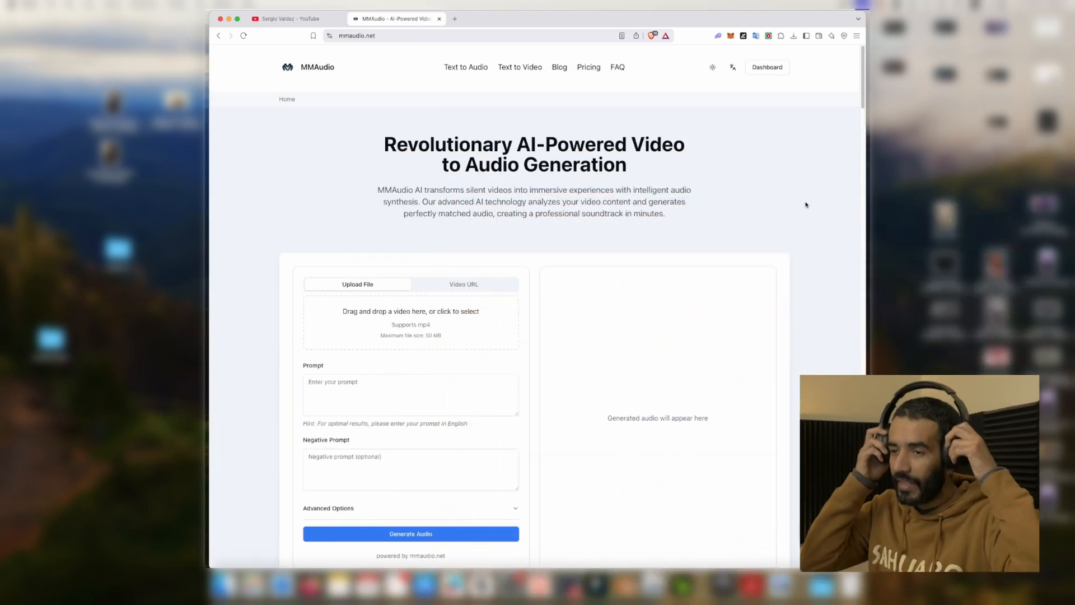
mouse_move(425, 351)
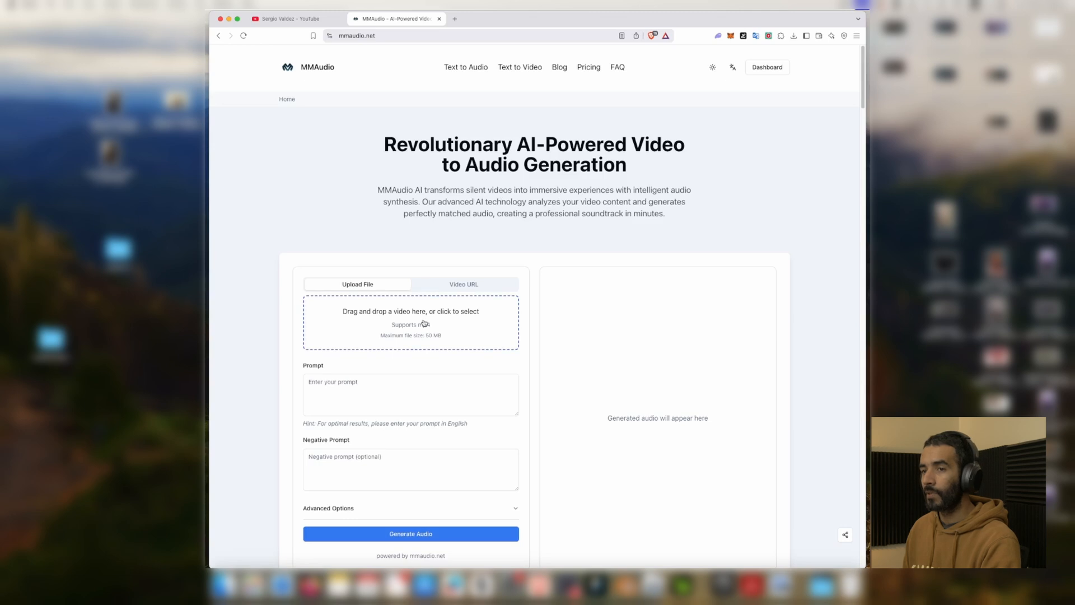
Open the file chooser from MMAudio's video upload area.
left_click(410, 322)
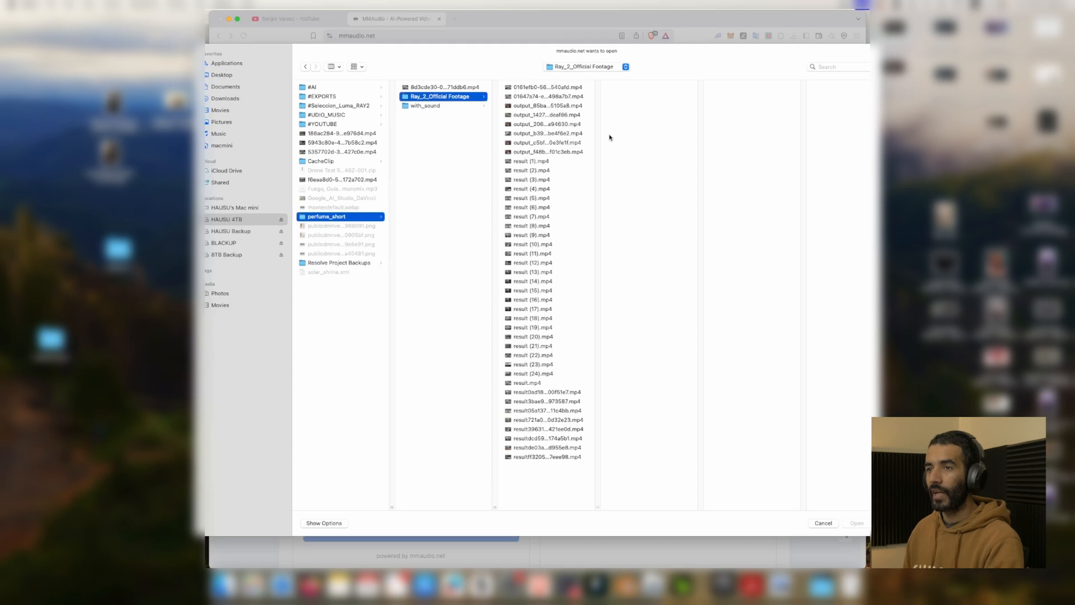
Upload an MP4 clip from the Ray_2_Official Footage folder and confirm it uploaded.
left_click(546, 86)
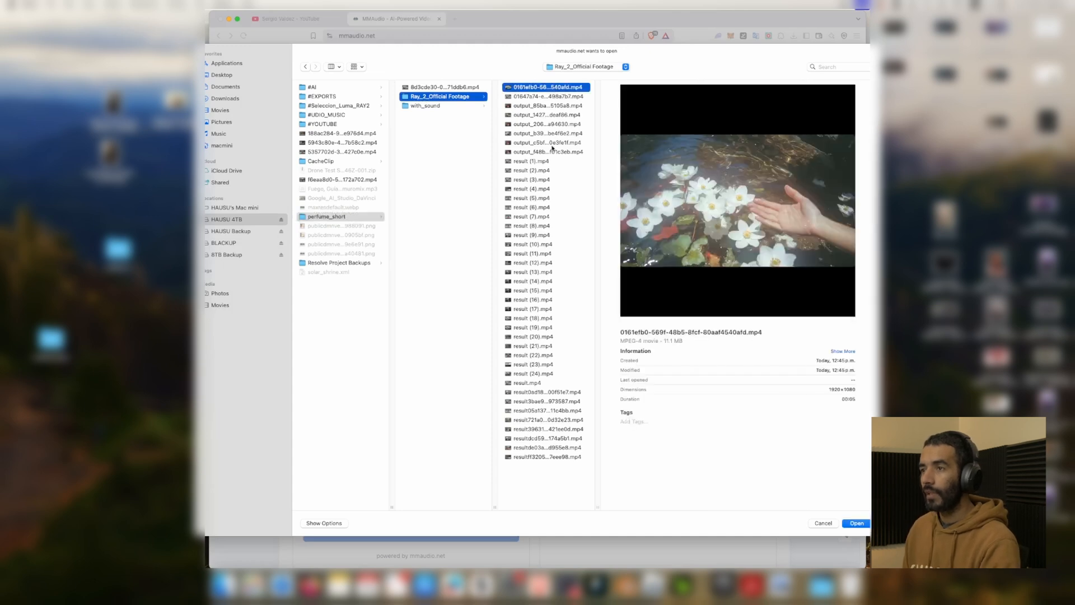
left_click(855, 522)
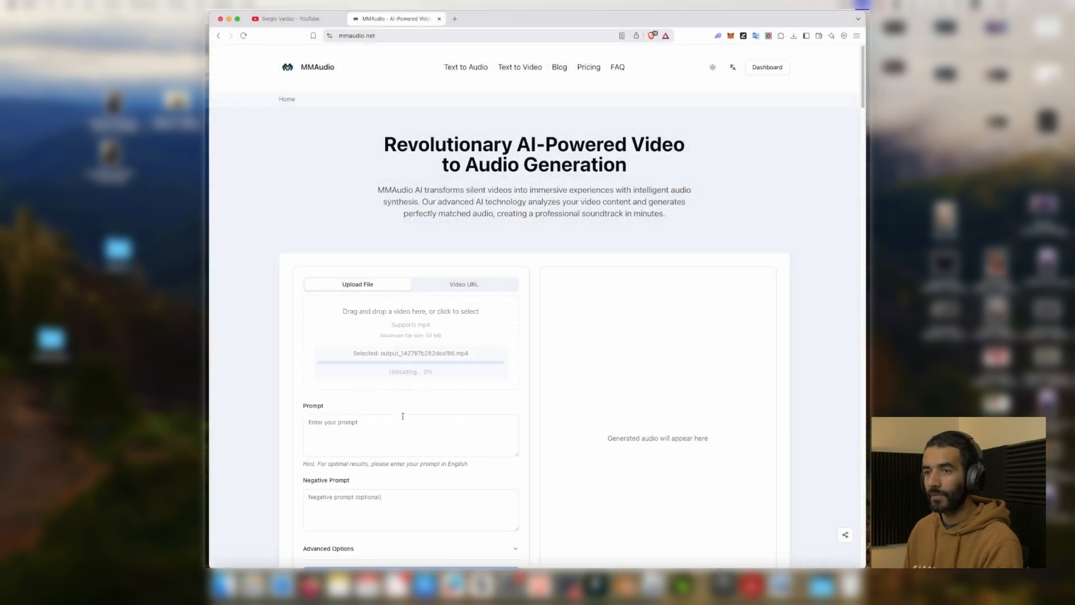
scroll("down", 3)
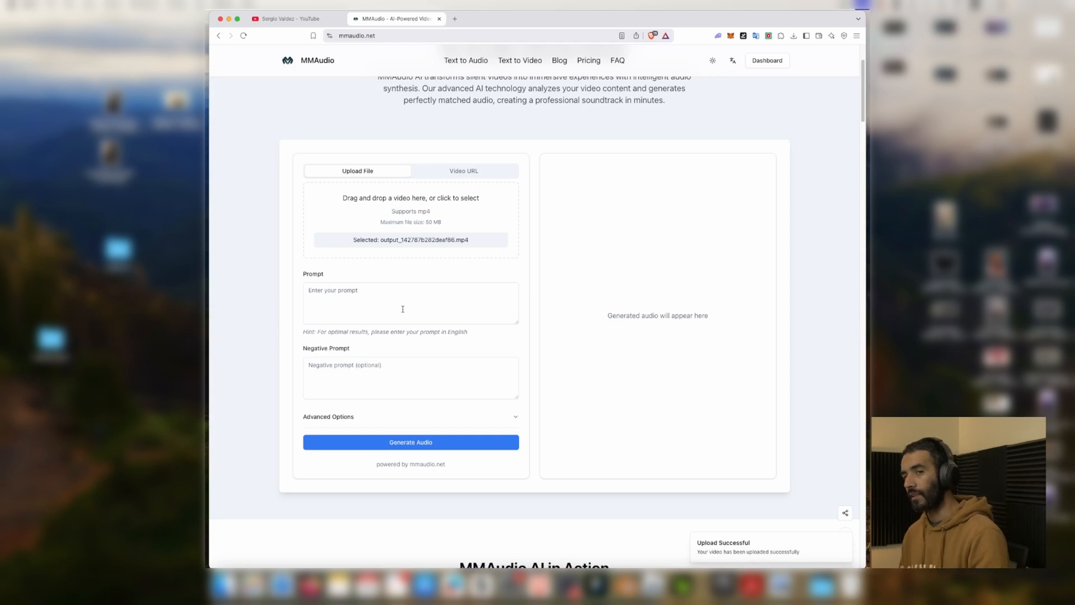
Enter 'organic from video' in the Prompt field.
left_click(410, 303)
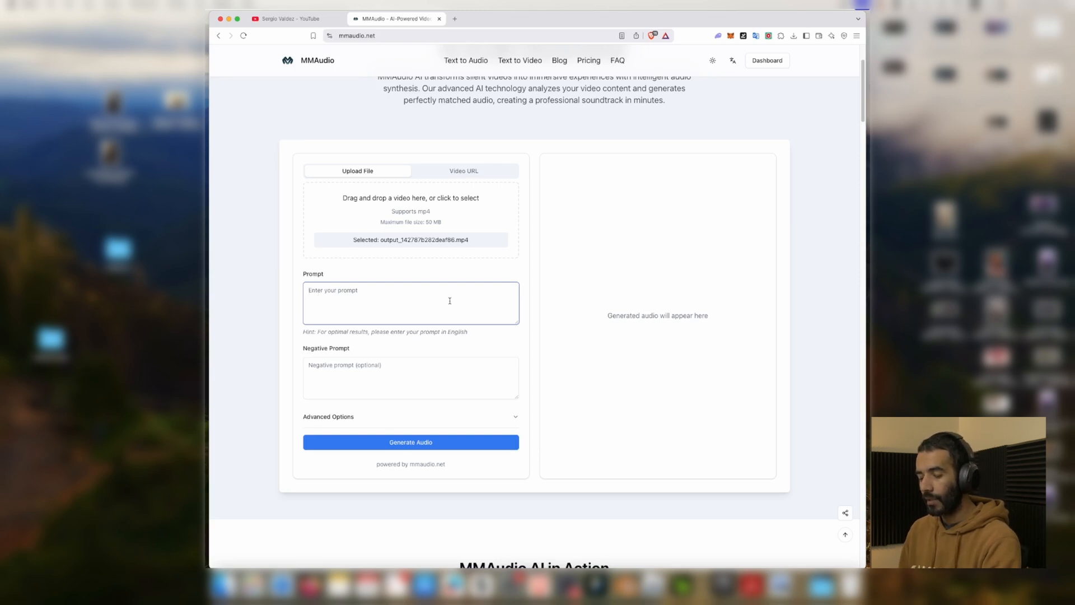
type("org")
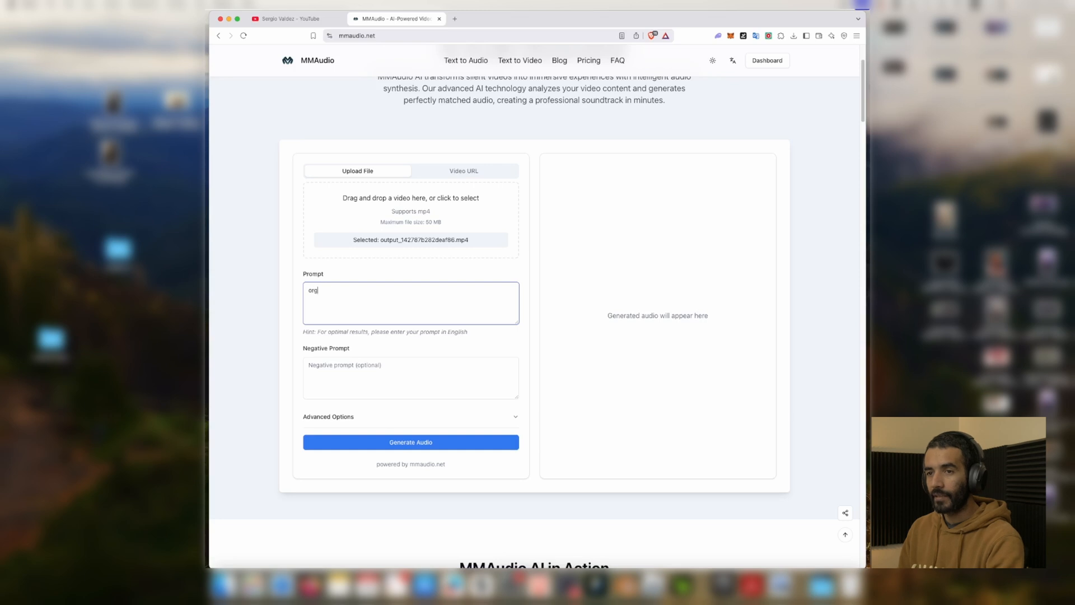
type("anic from video")
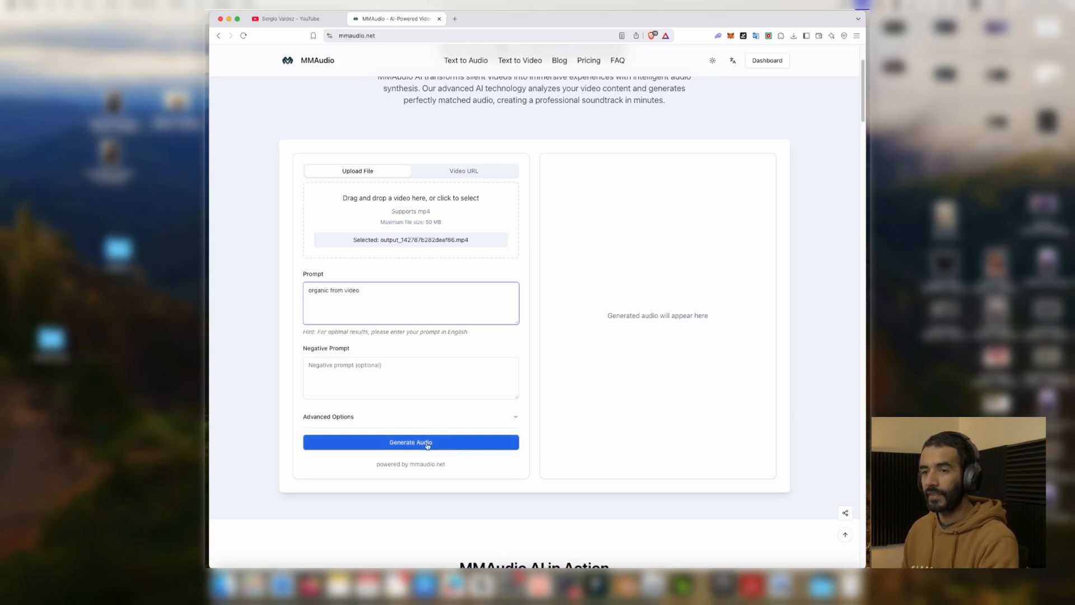
Generate audio with the 'organic from video' prompt until the status shows Succeeded.
left_click(409, 441)
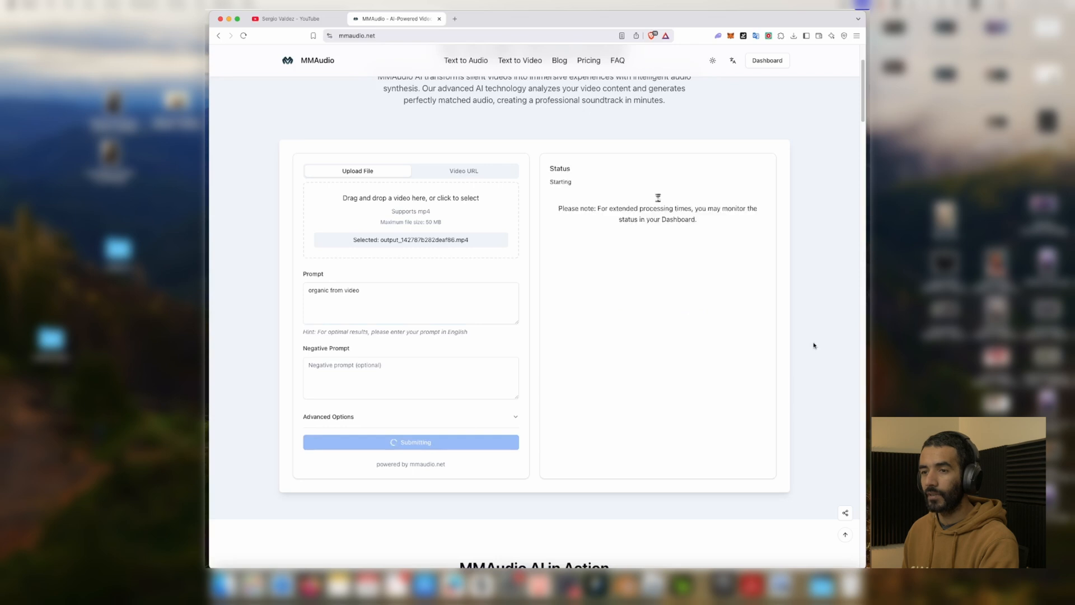
mouse_move(849, 325)
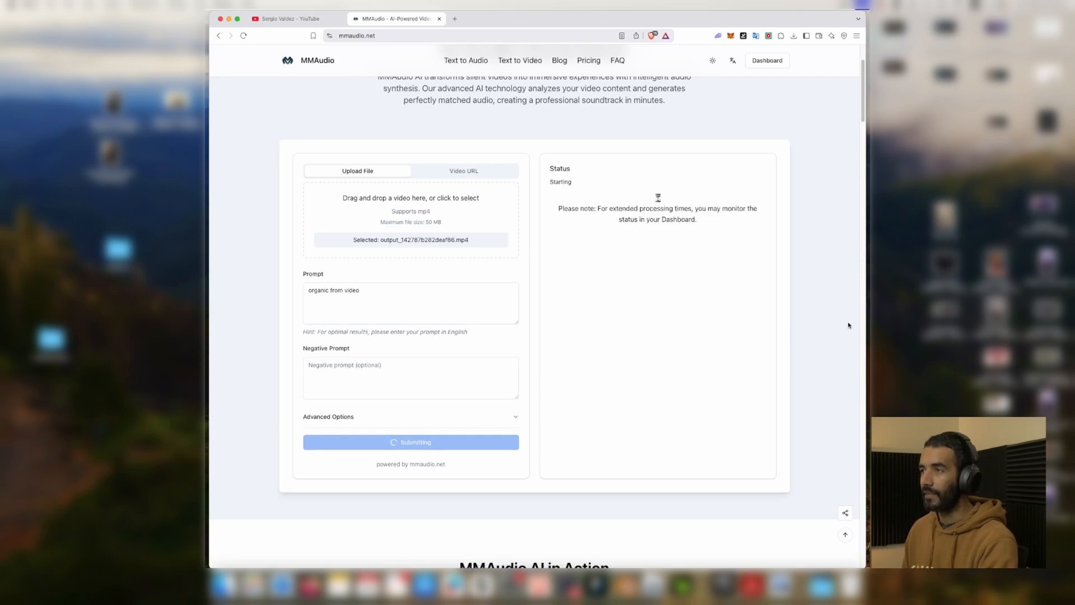
mouse_move(842, 338)
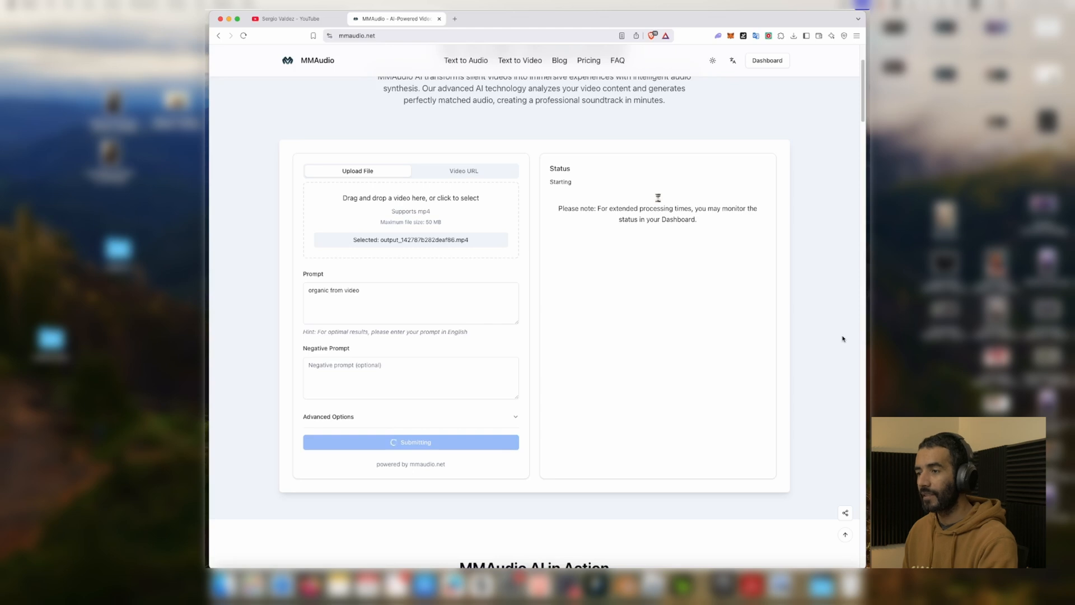
scroll("up", 3)
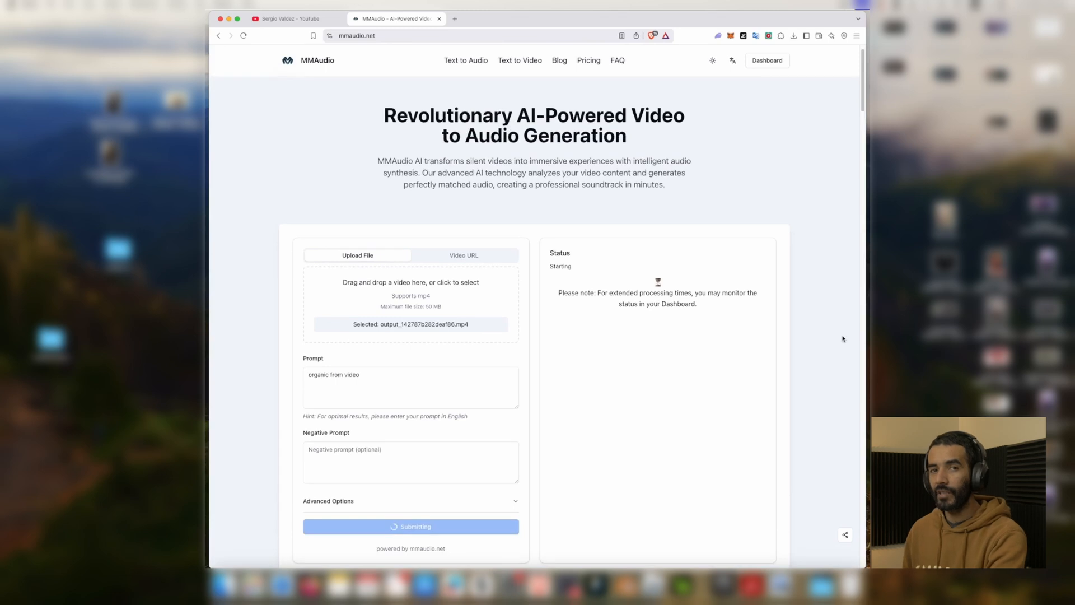
scroll("down", 3)
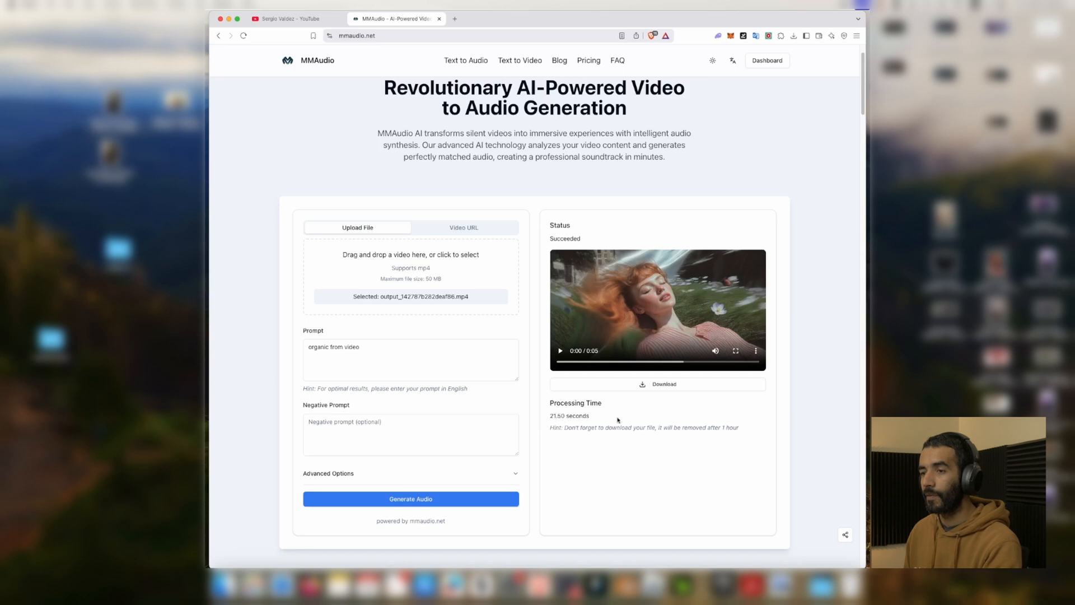
mouse_move(817, 271)
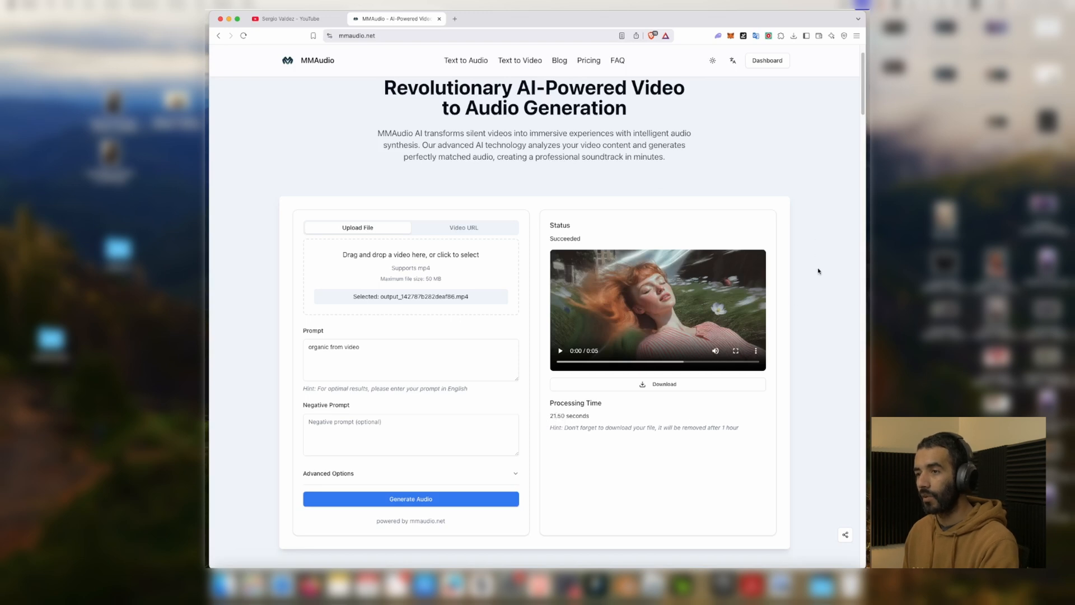
mouse_move(569, 333)
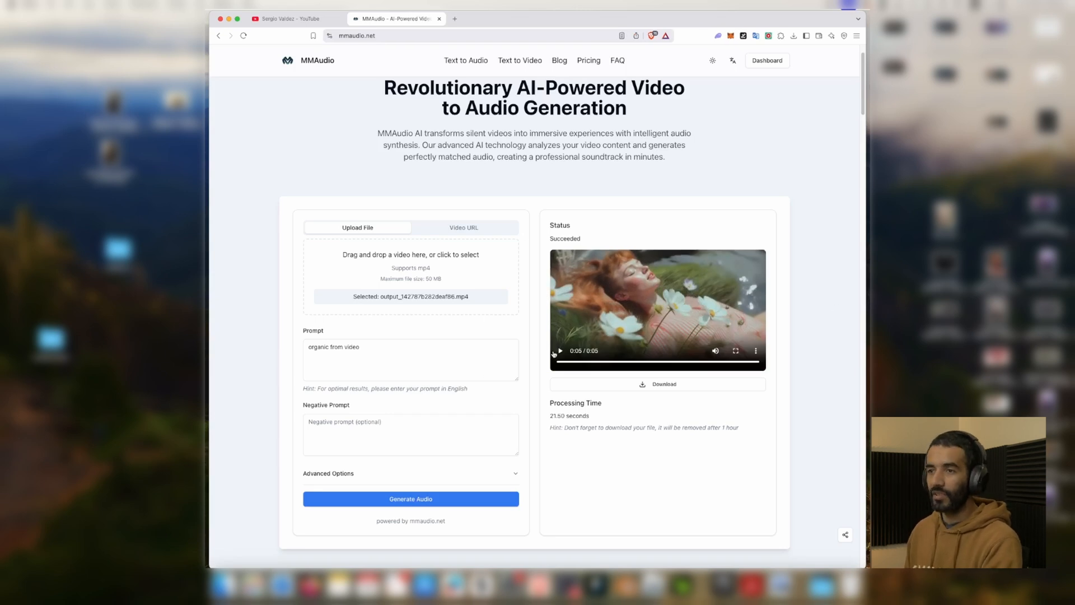
mouse_move(617, 300)
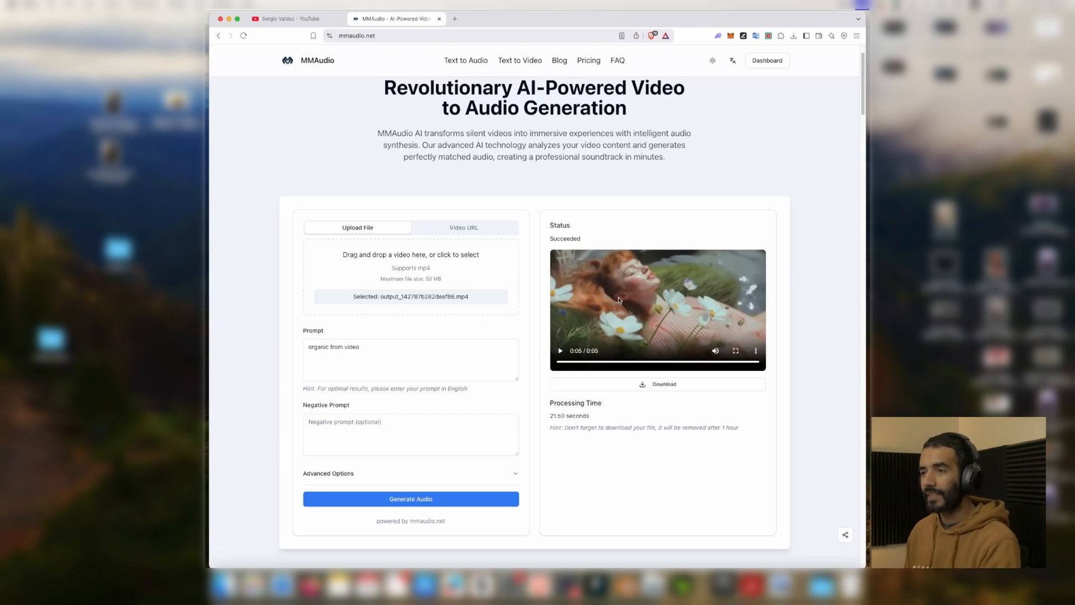
Select the existing prompt text to rewrite it.
left_click(409, 360)
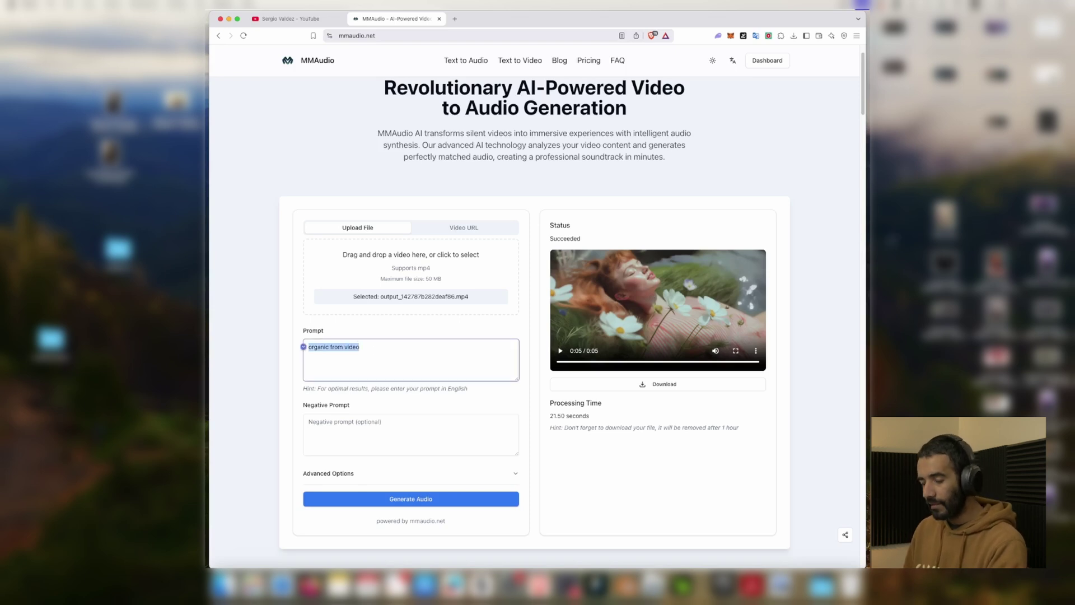
Change the prompt to 'ambience from video' and generate a second audio version.
type("ambient from")
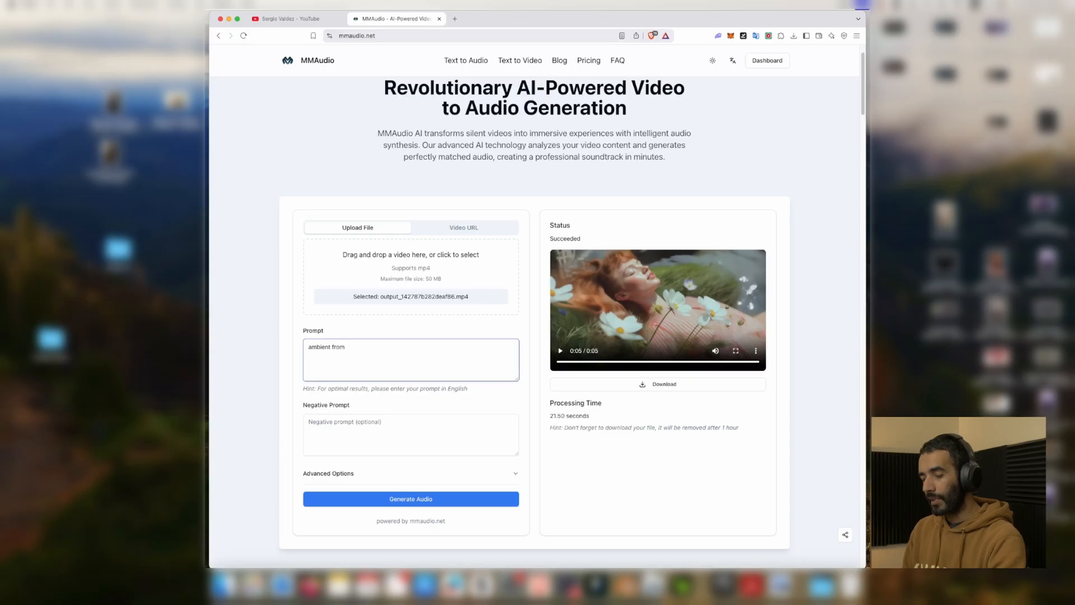
type("v")
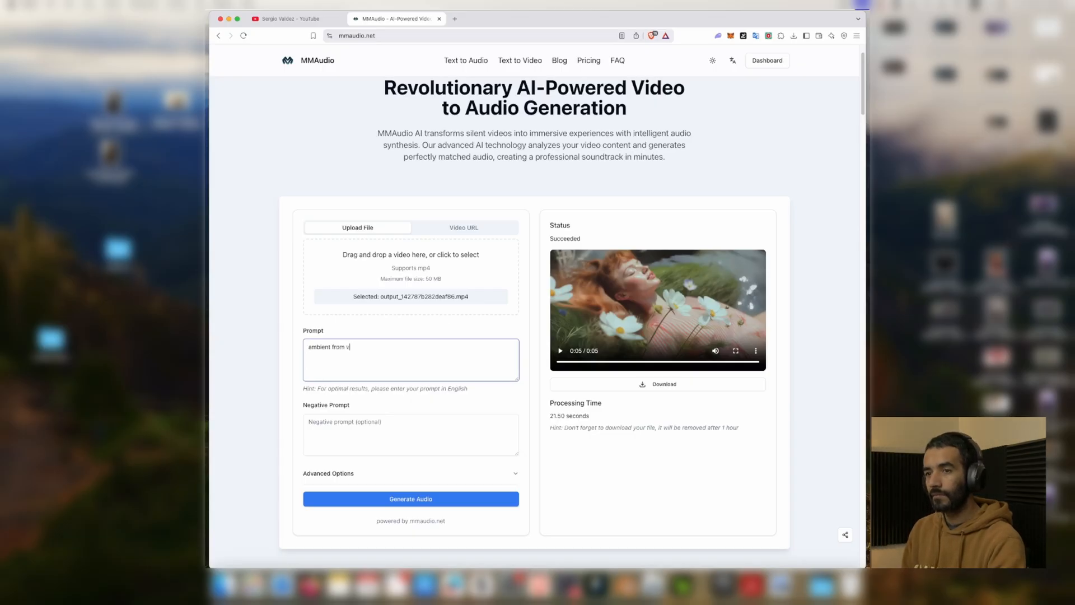
left_click(410, 498)
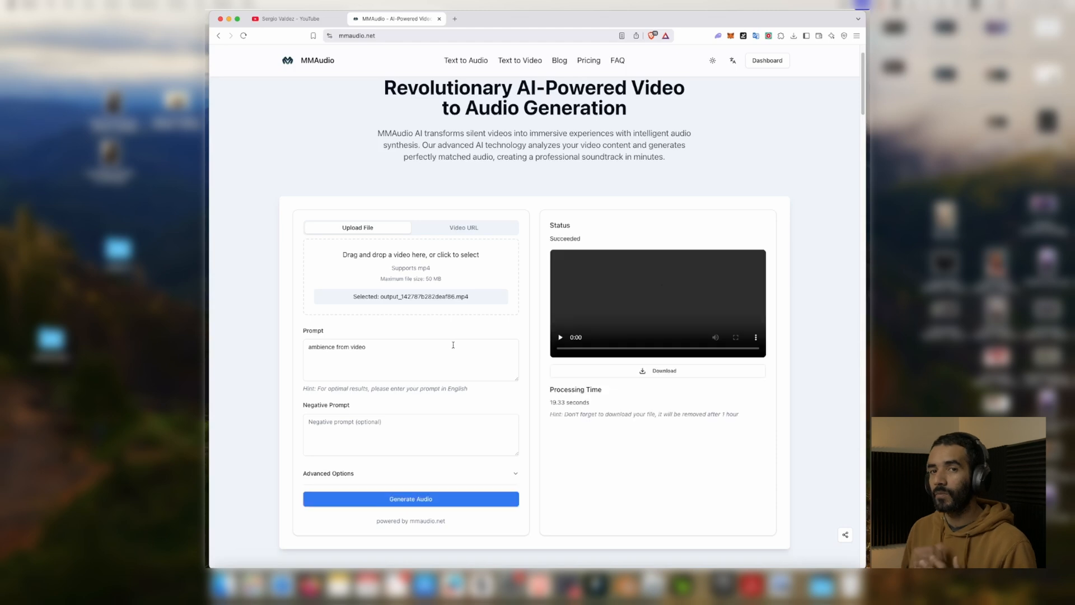
Play the ambience result to the end, then select the prompt text again.
left_click(559, 337)
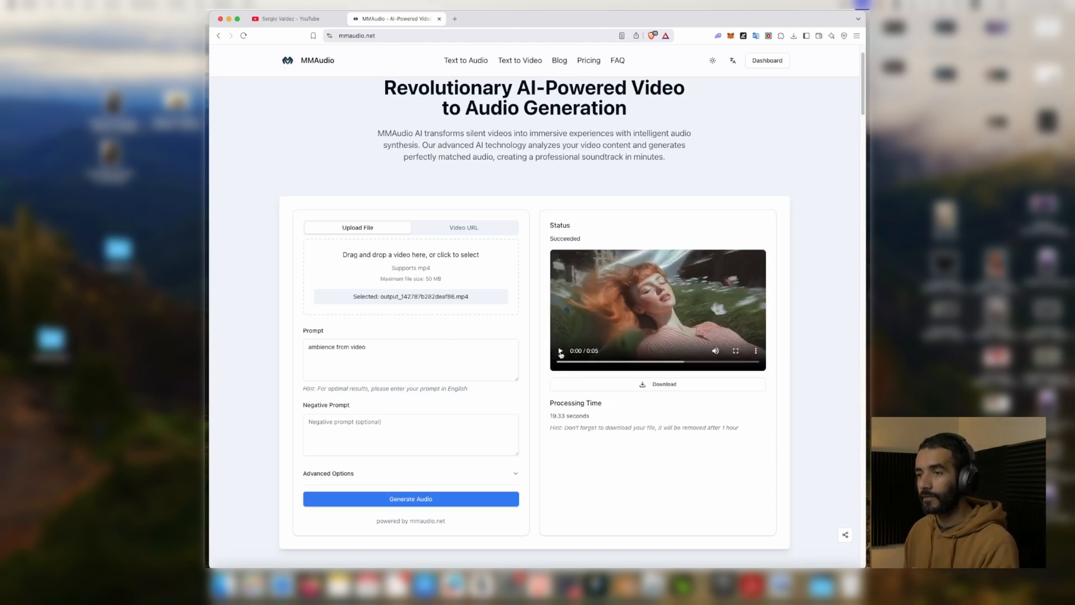
left_click(560, 350)
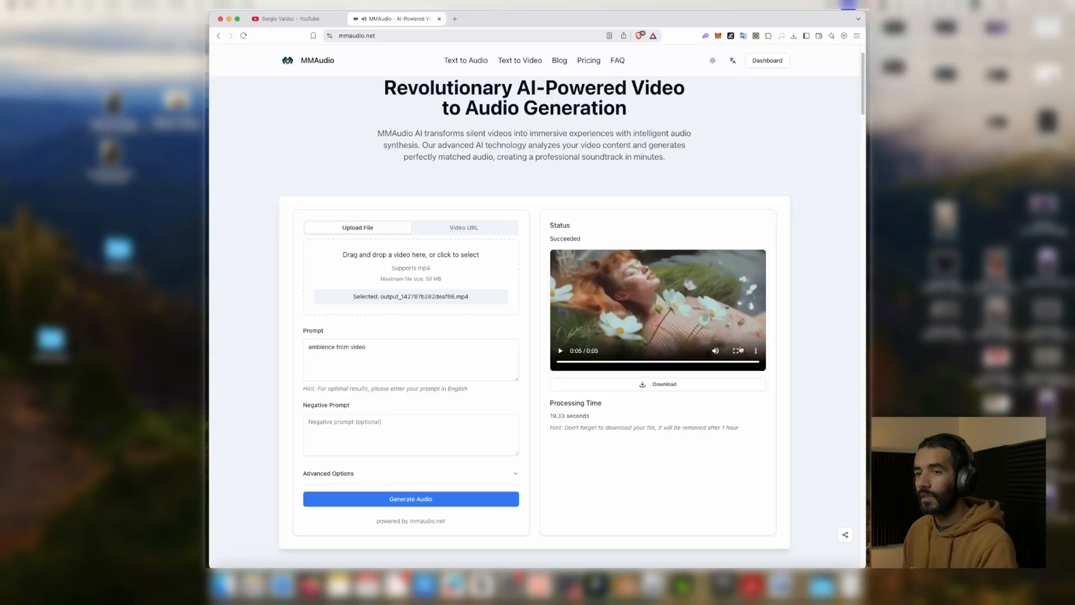
left_click(410, 360)
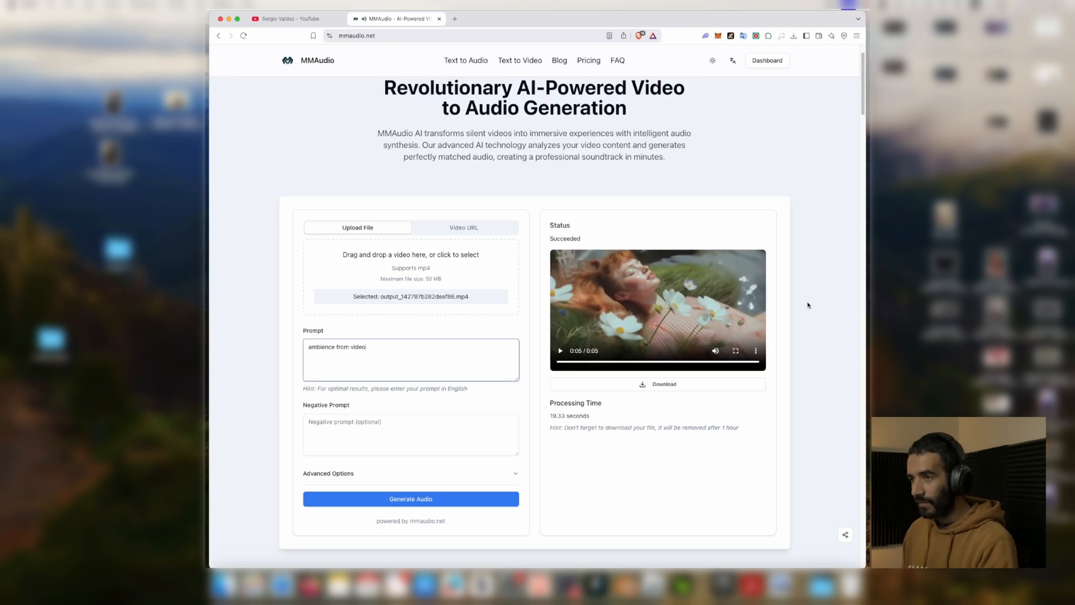
mouse_move(809, 304)
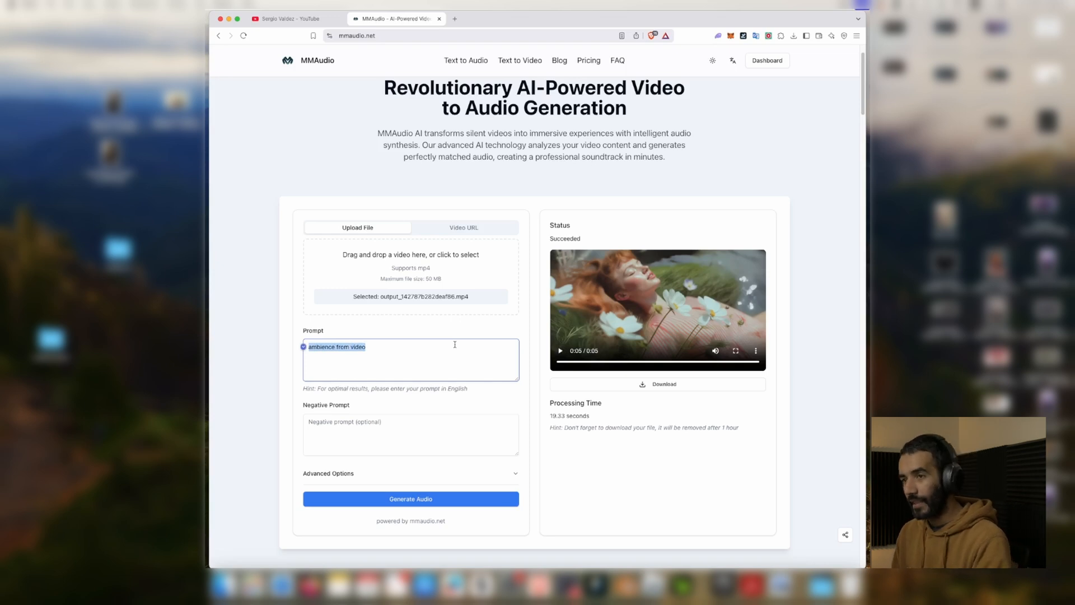
Replace the prompt with an exterior lake scene description with water, breeze and flowers.
type("sound design")
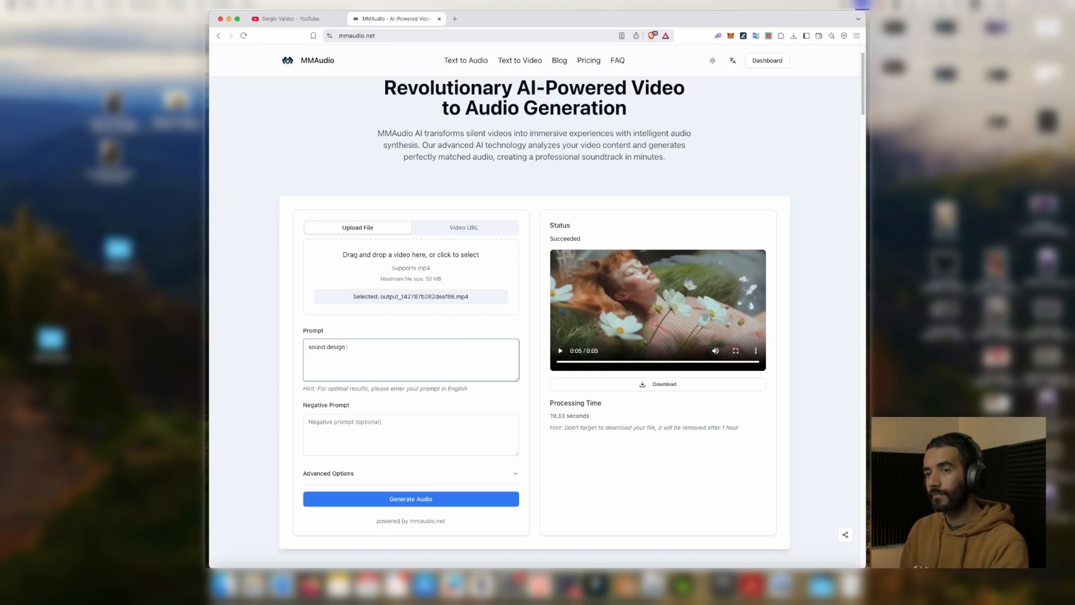
type("from video, exterior, a near lake with water, breeze and flowers around")
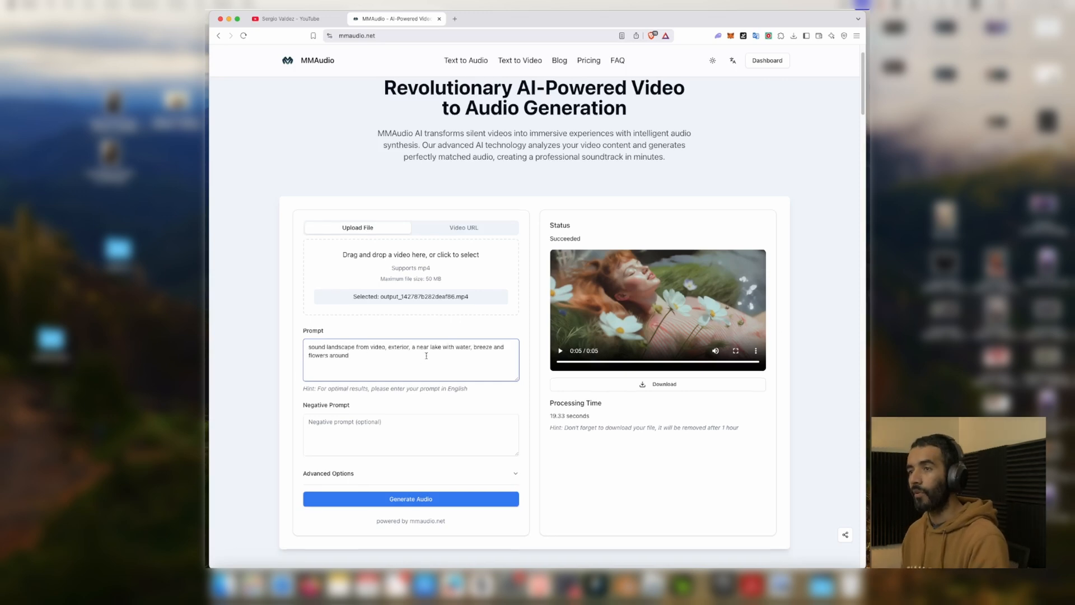
scroll("down", 3)
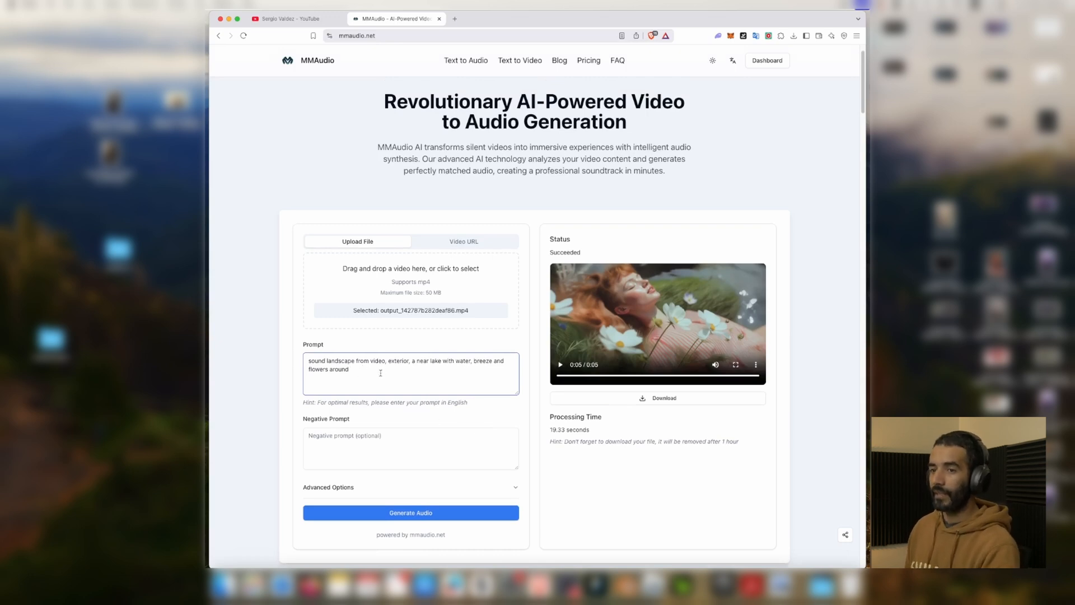
mouse_move(404, 381)
type("by")
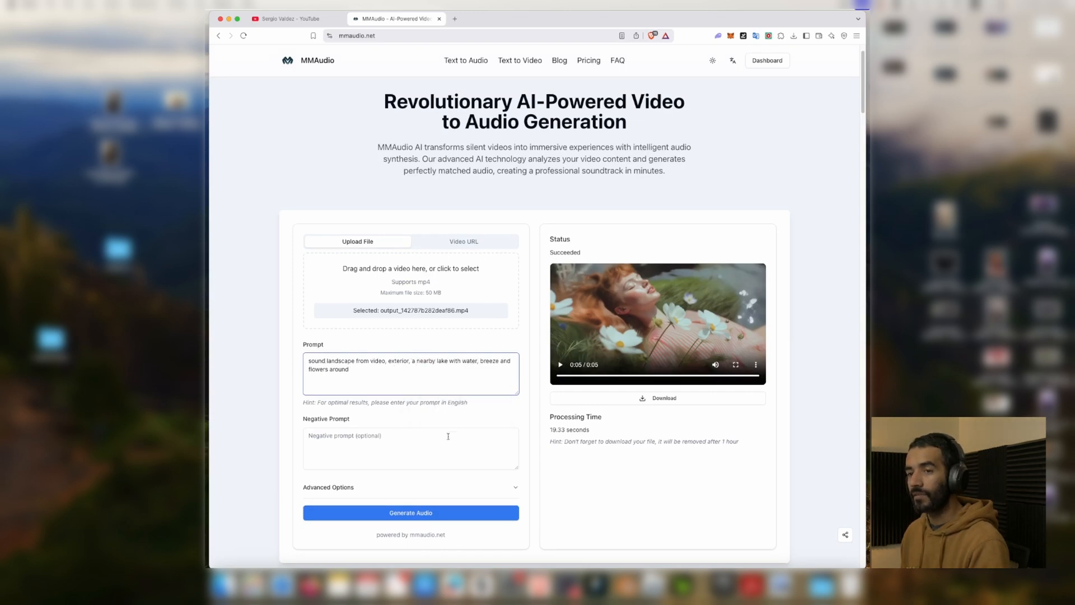
Add the negative prompt 'no music only organic sounds from video' and regenerate the audio.
type("n")
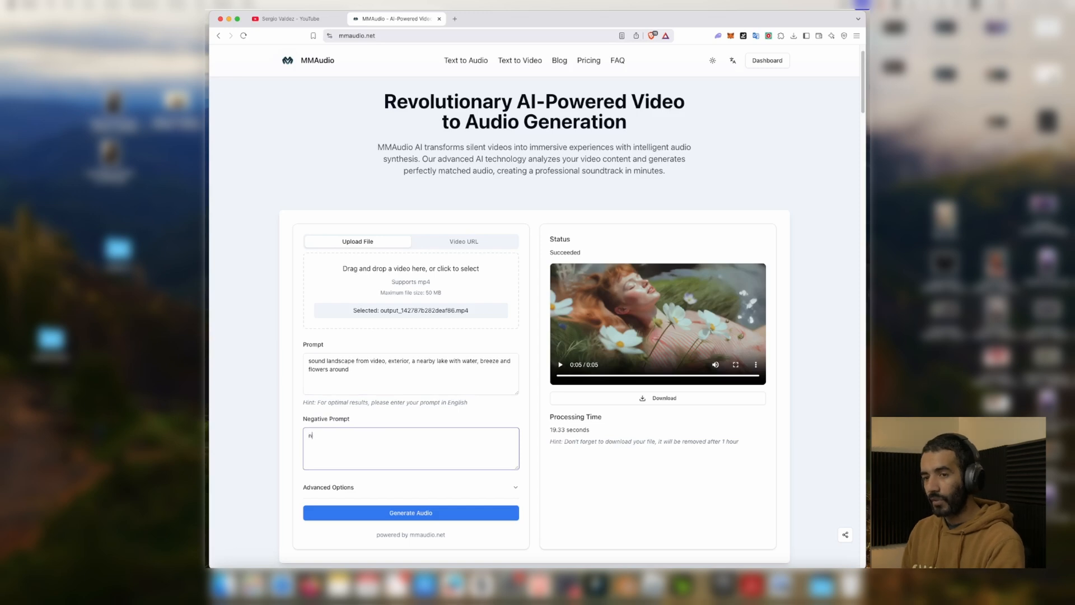
type("o music")
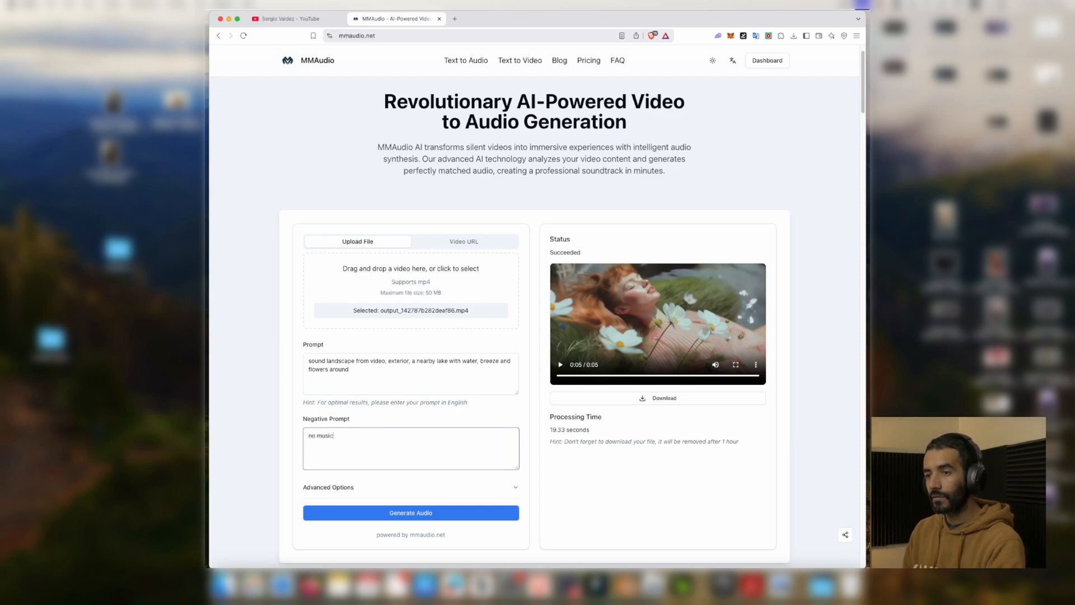
type("only")
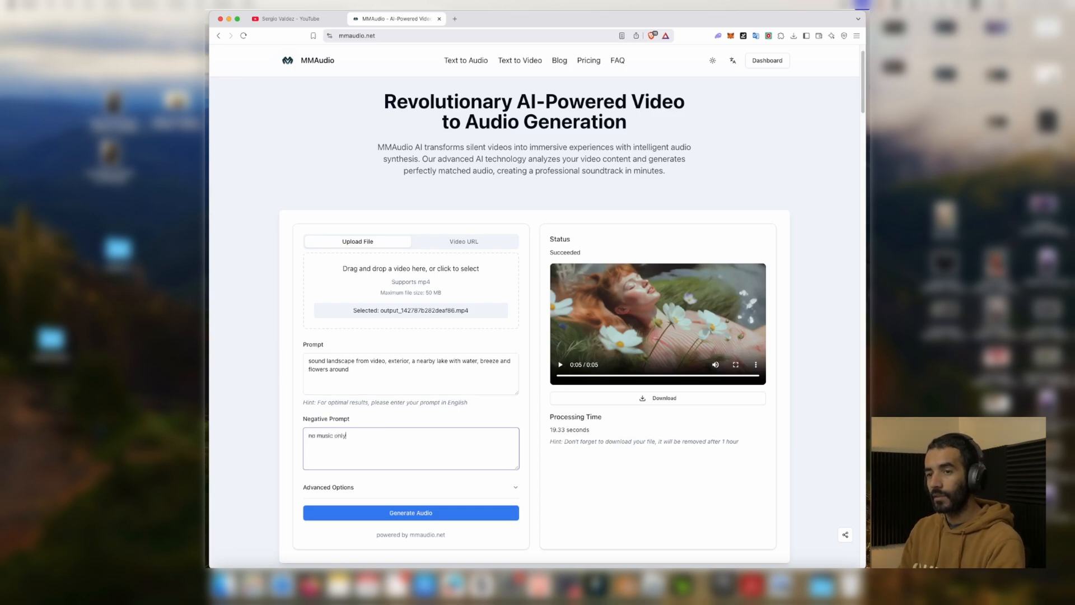
type("organic sounds from video")
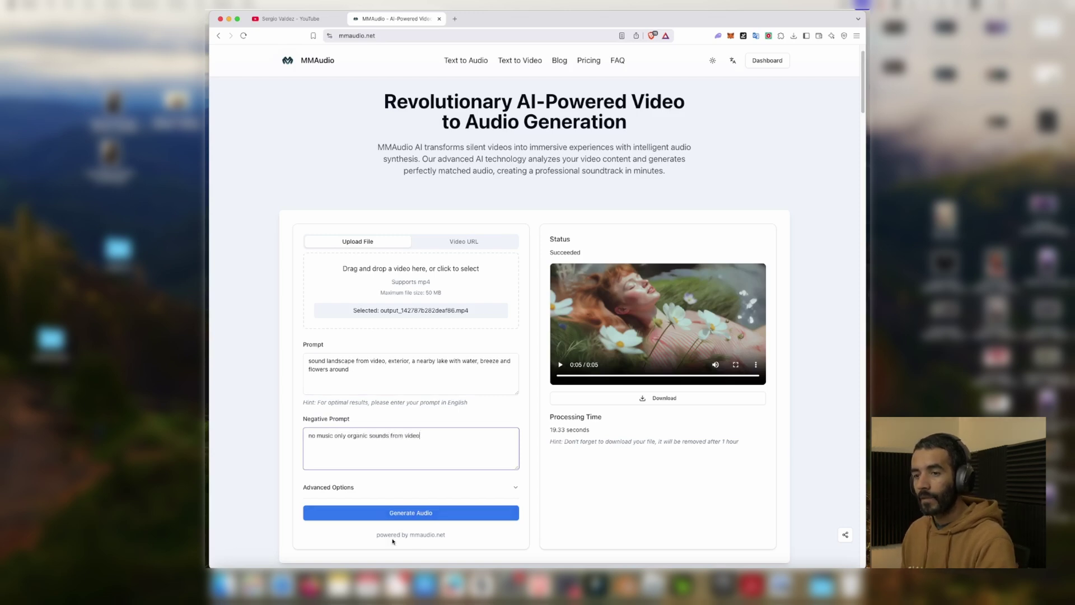
left_click(410, 512)
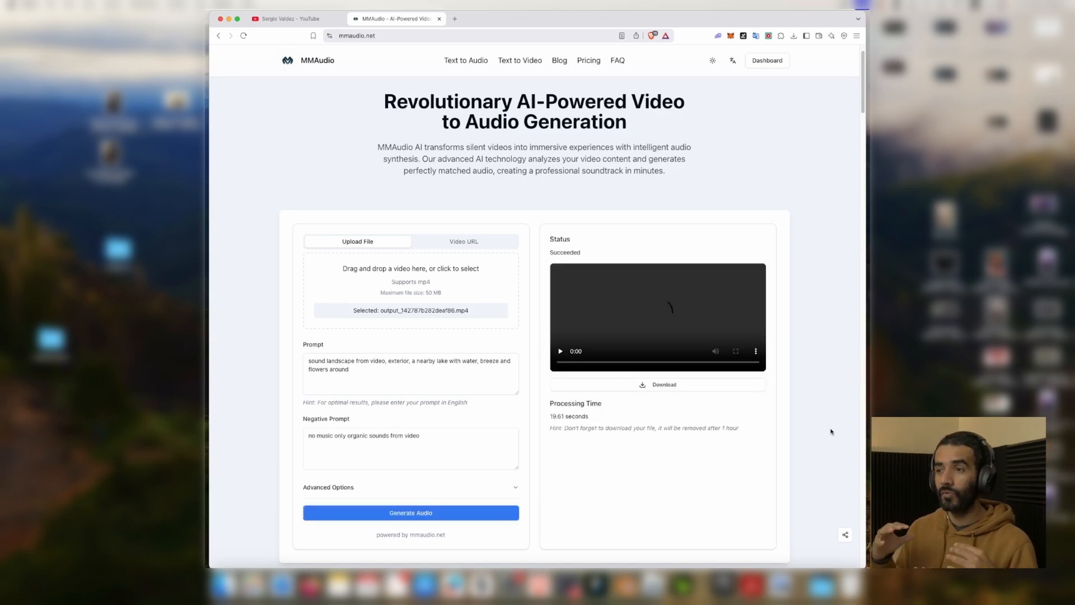
Play the third generated woman-among-flowers clip, replaying it to review the sound.
left_click(560, 364)
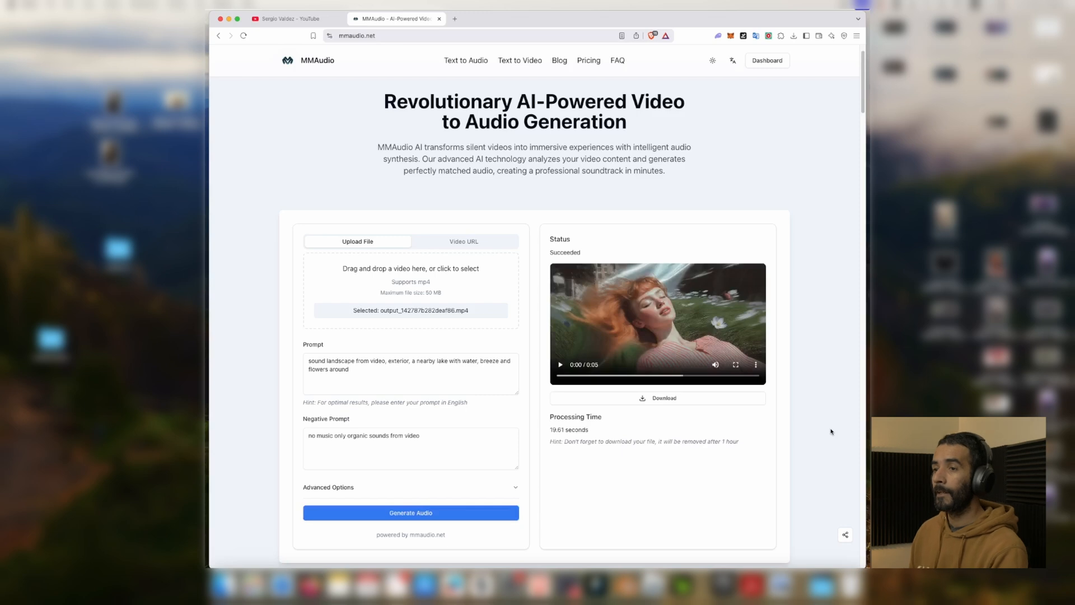
mouse_move(613, 394)
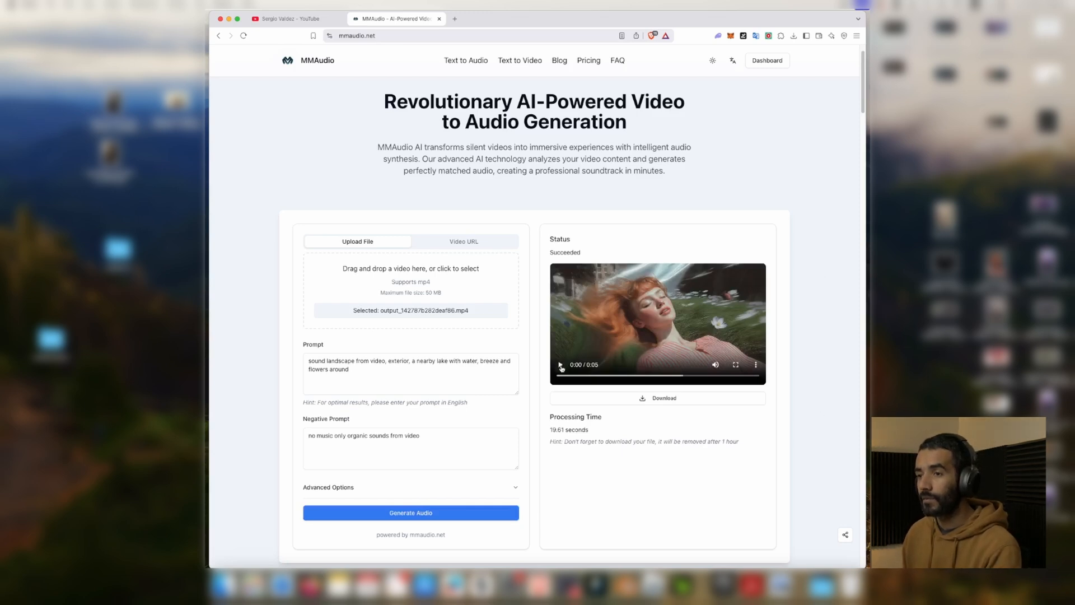
left_click(560, 364)
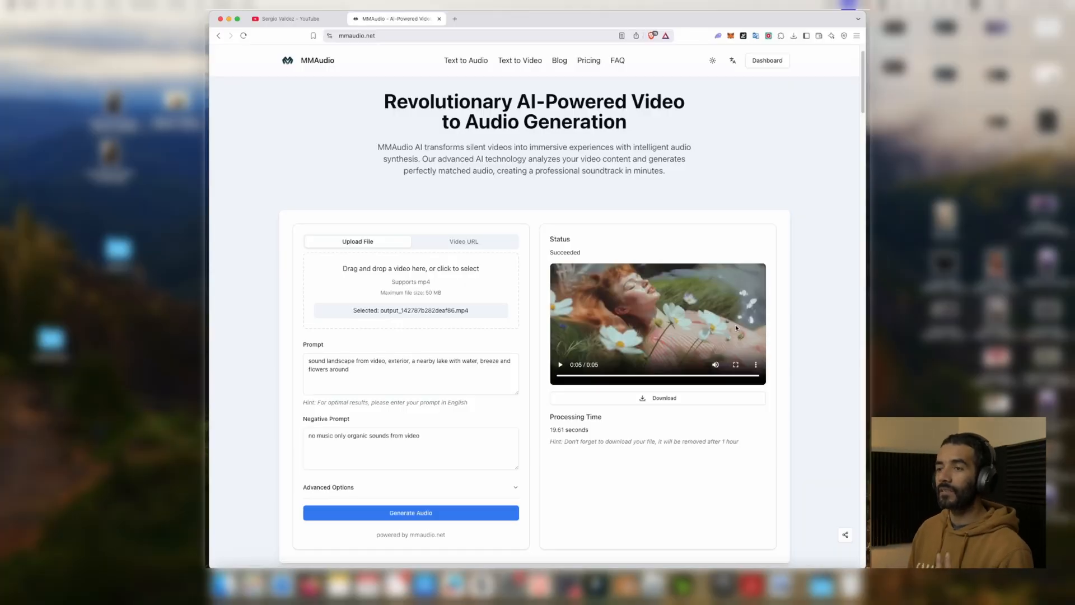
left_click(656, 398)
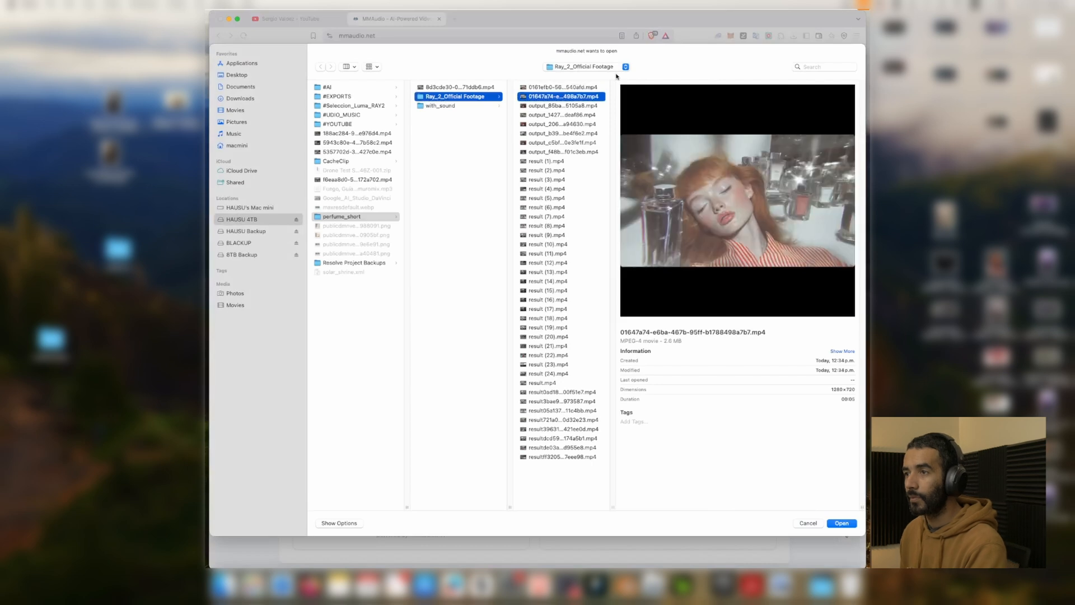
Upload the next silent mp4 clip from the Ray_2_Official Footage folder.
left_click(841, 522)
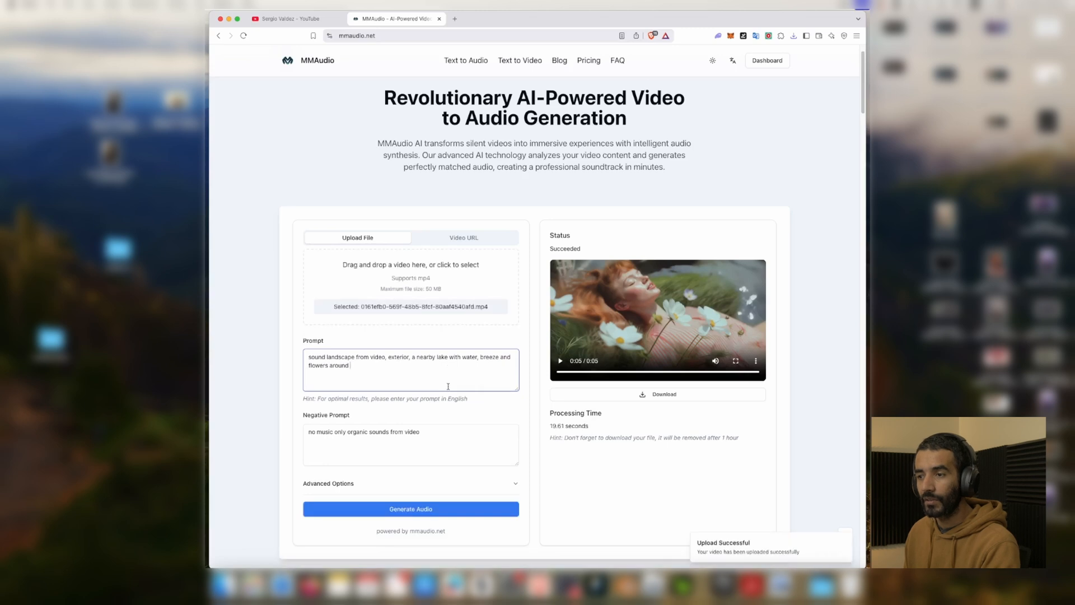
Generate audio for the hand-among-white-flowers clip and play the result.
left_click(409, 509)
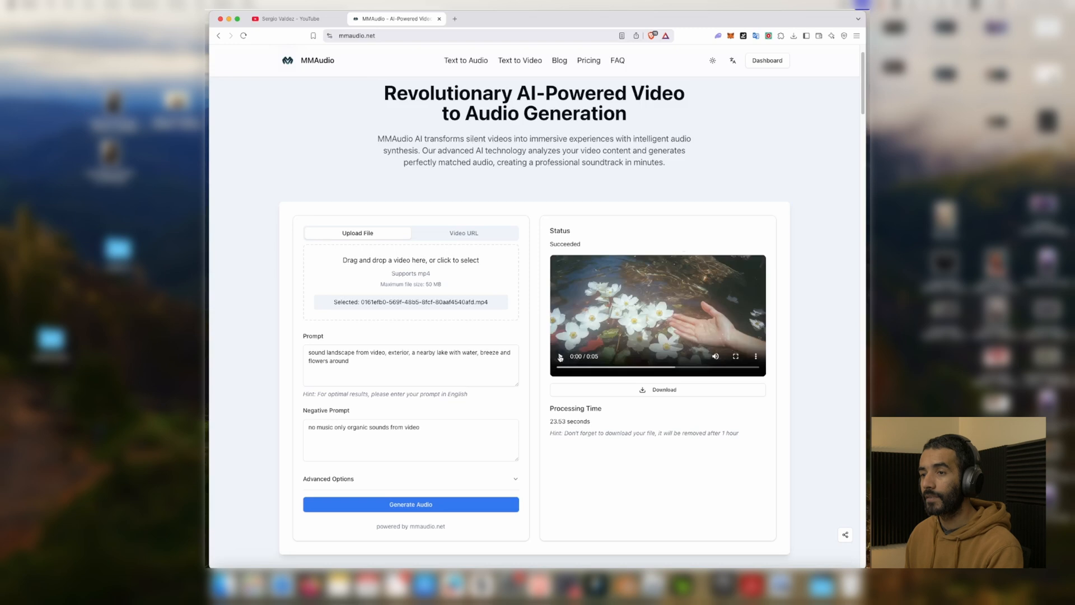
left_click(560, 356)
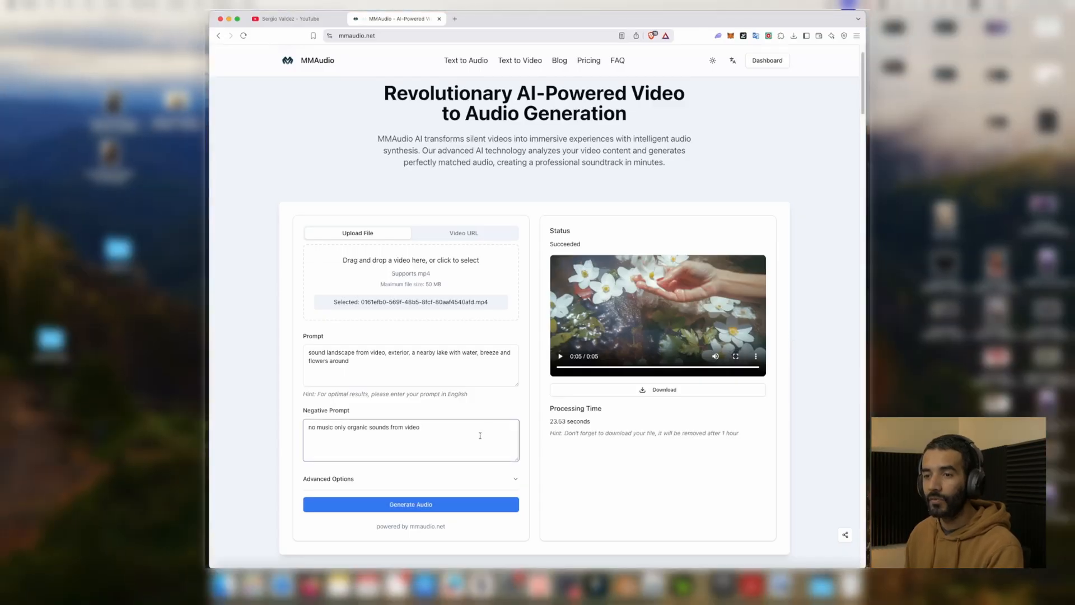
Append ', remove the wind sound on microphone' to the negative prompt.
type(", remove the wi")
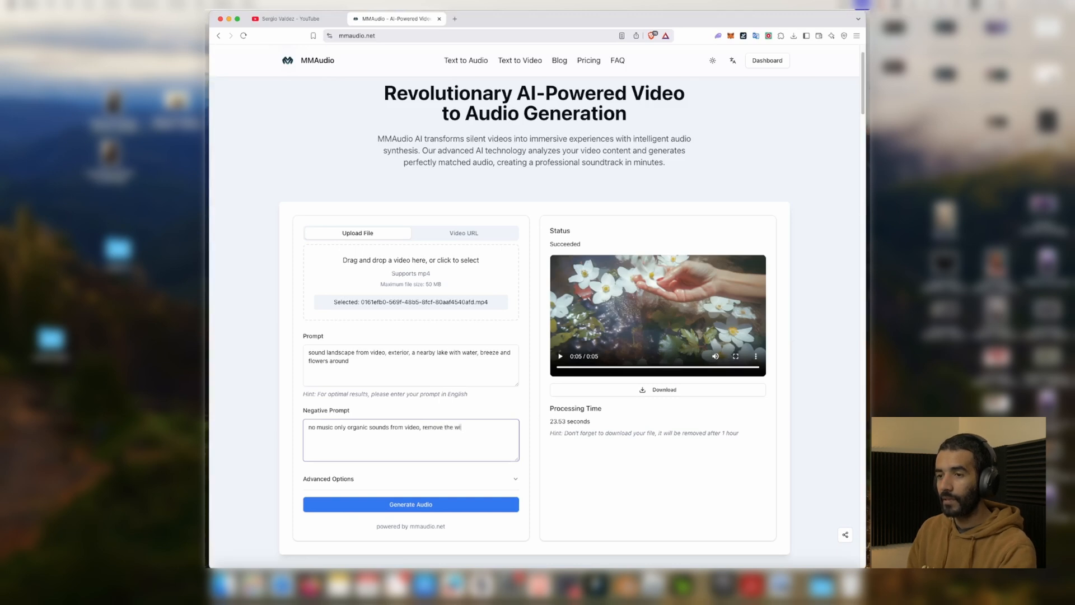
type("nd sound o")
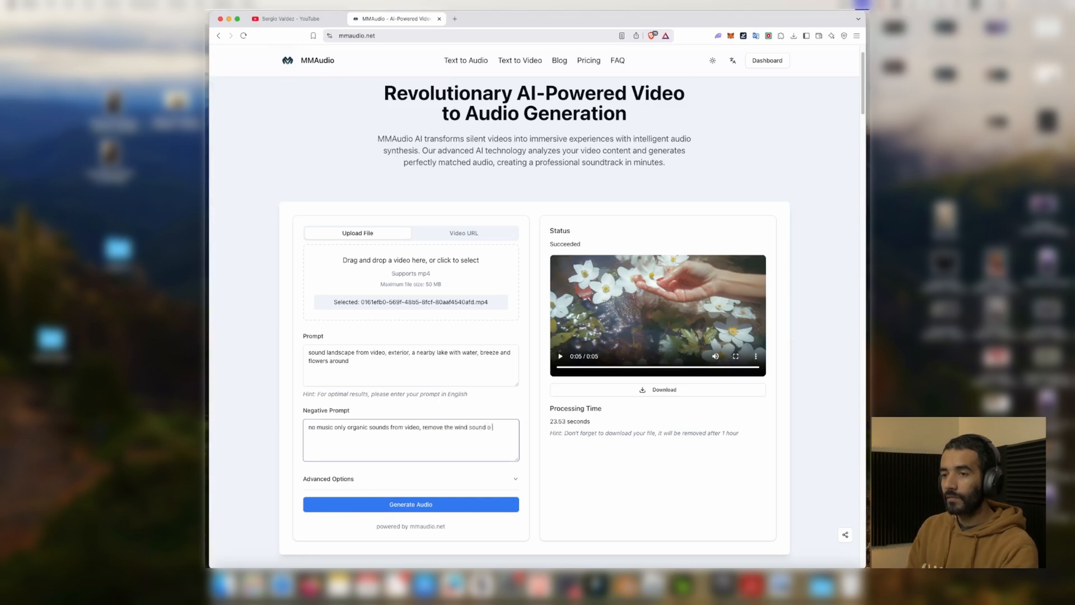
type("n micro")
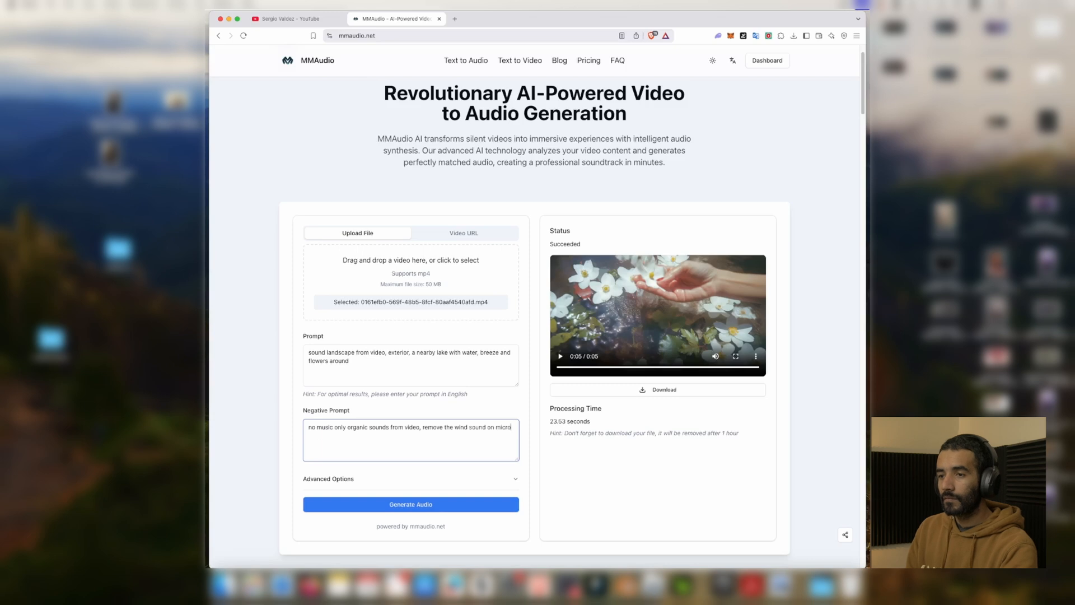
type("phone")
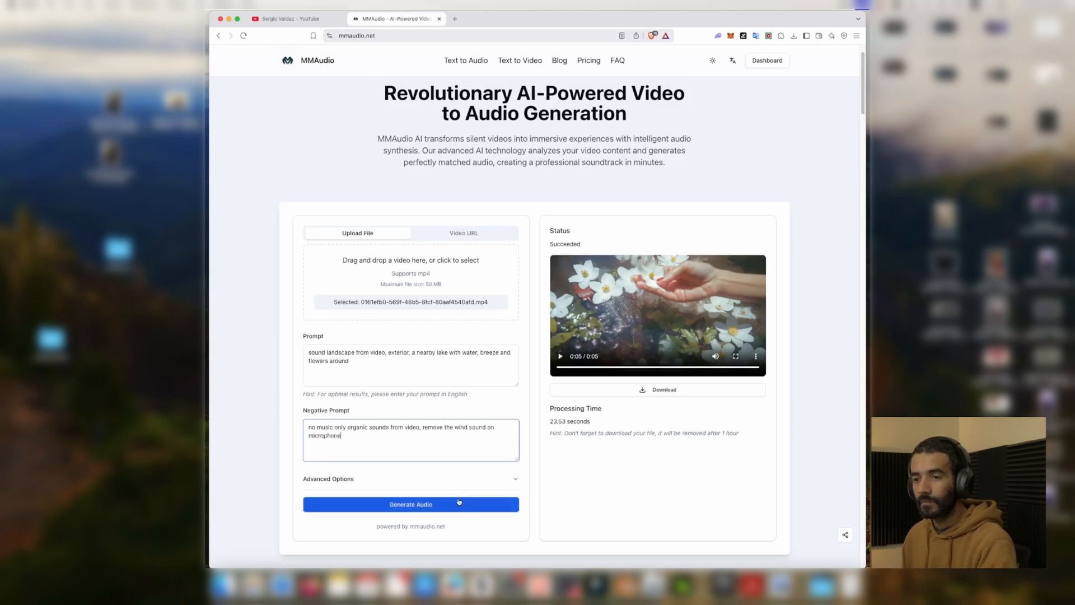
Regenerate the hand-in-flowers audio and save the clip into with_sound.
left_click(410, 504)
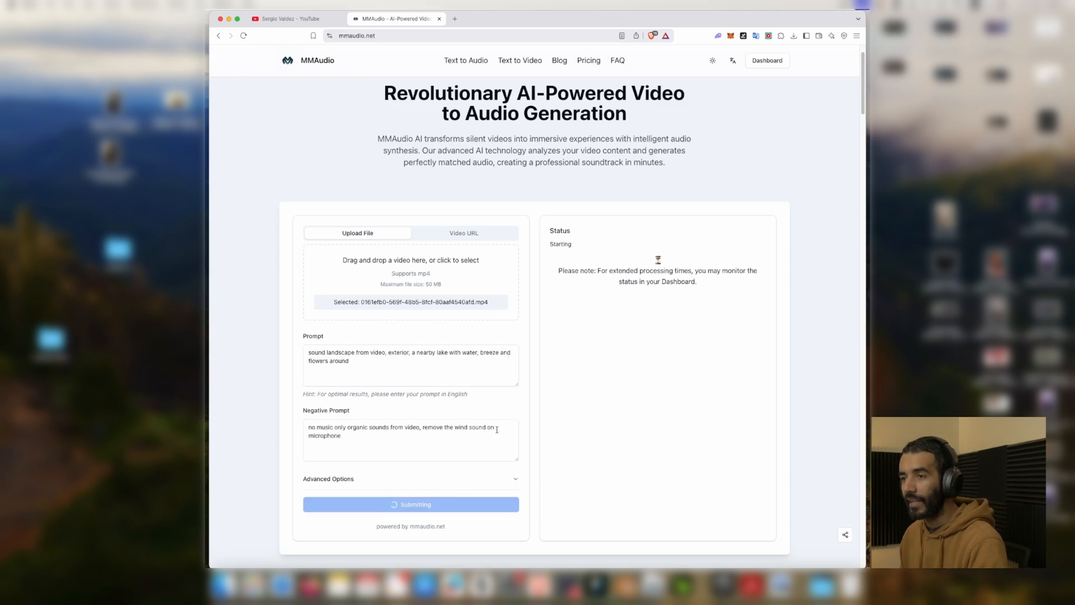
mouse_move(835, 384)
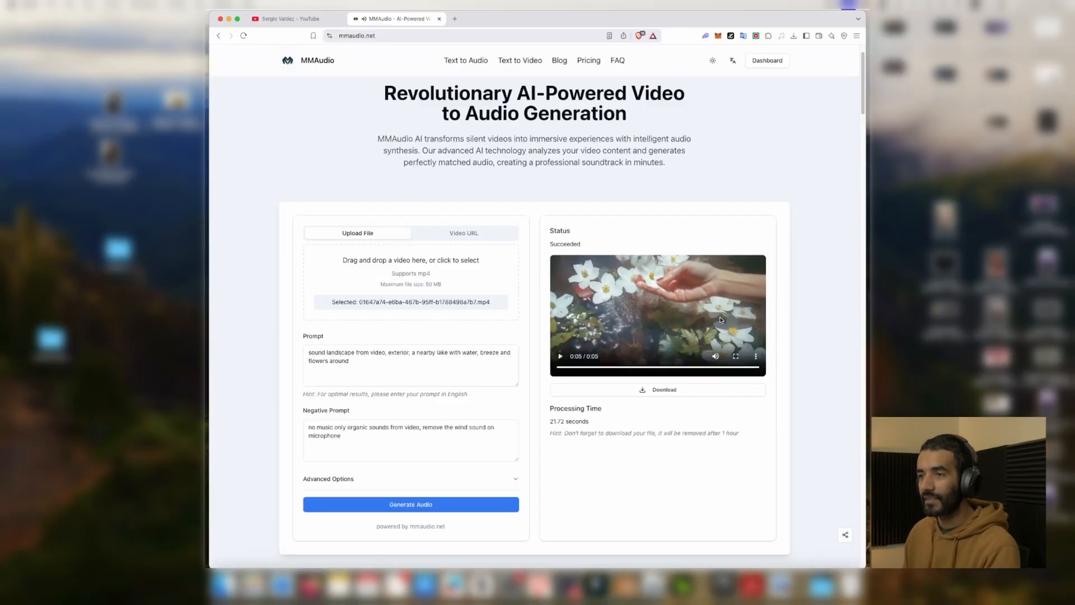
left_click(657, 390)
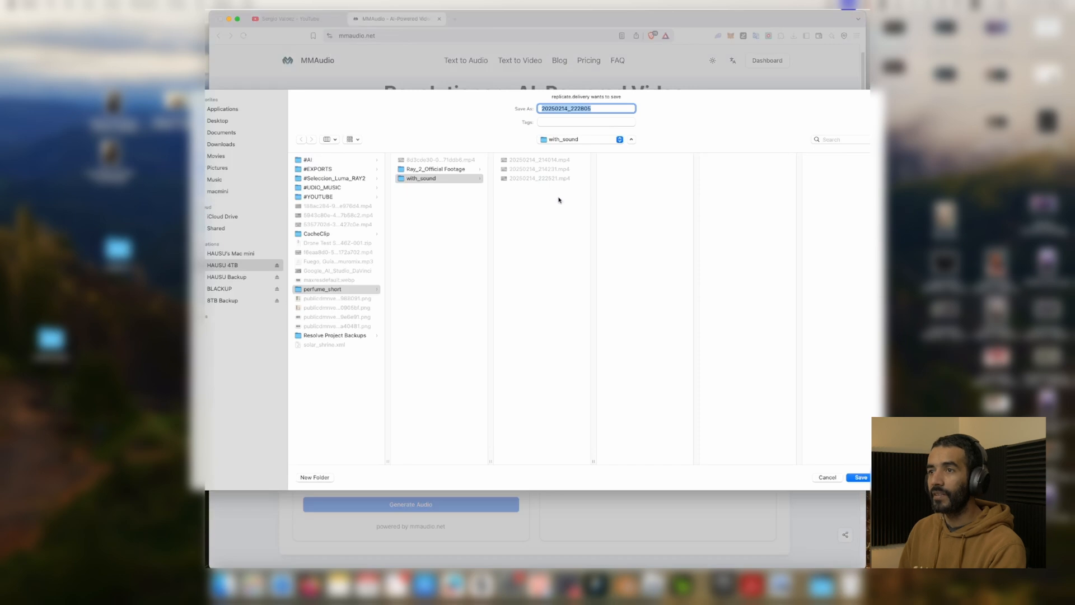
left_click(861, 477)
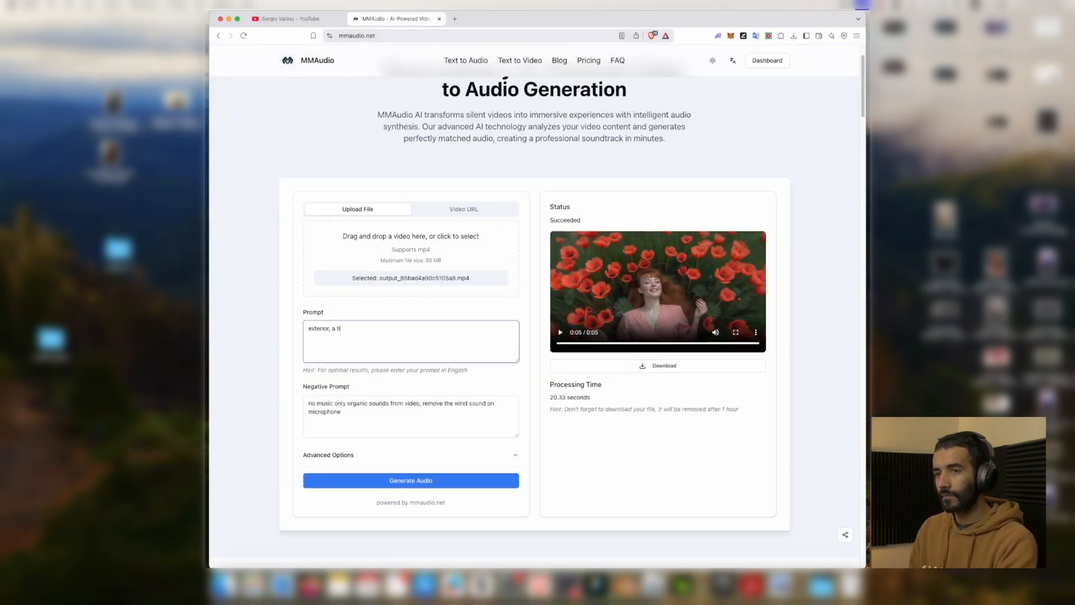
Set the poppy-field prompt to 'exterior, a field of flowers with grass, a girl smiling'.
type("eld of")
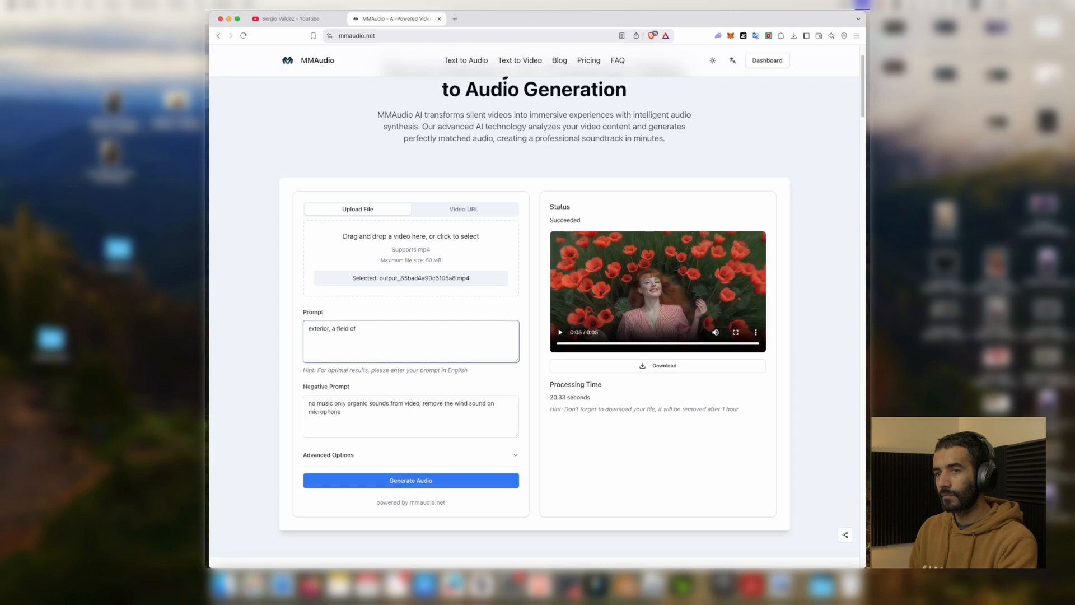
type("flowers")
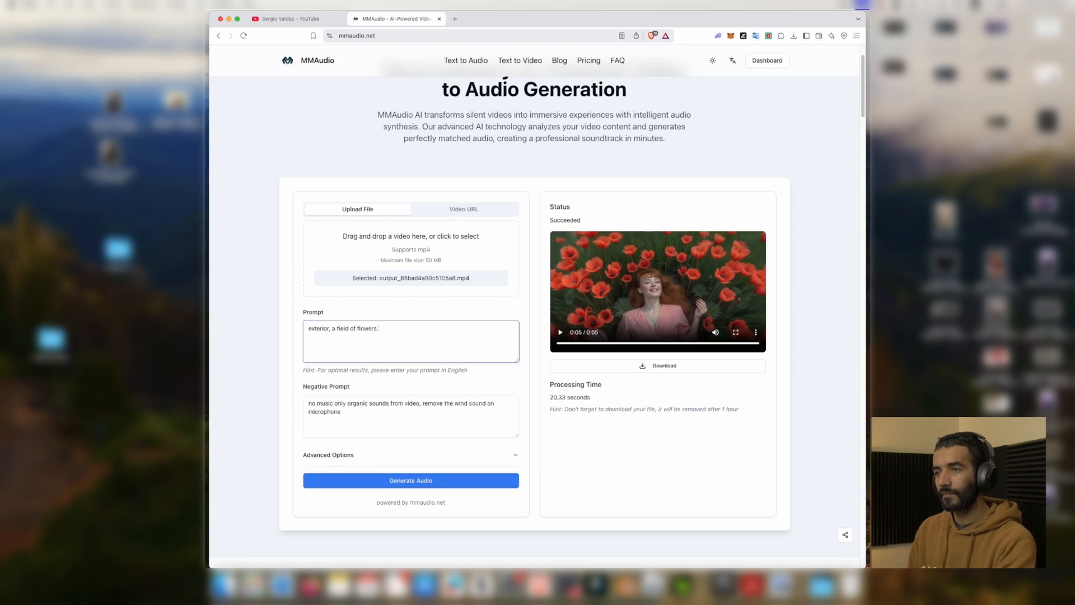
type("with grass")
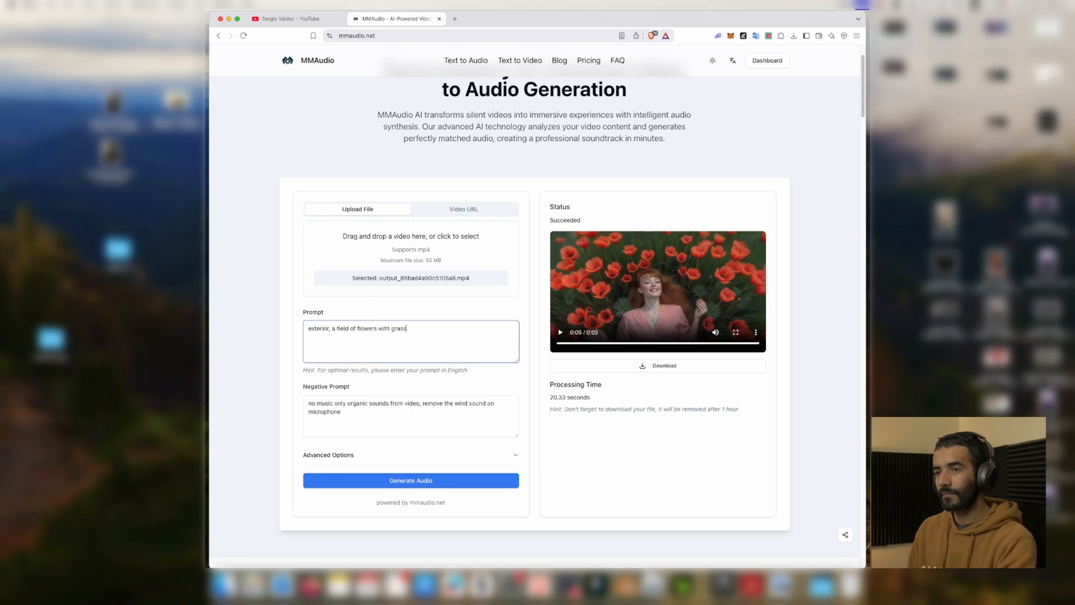
type(", a girl s")
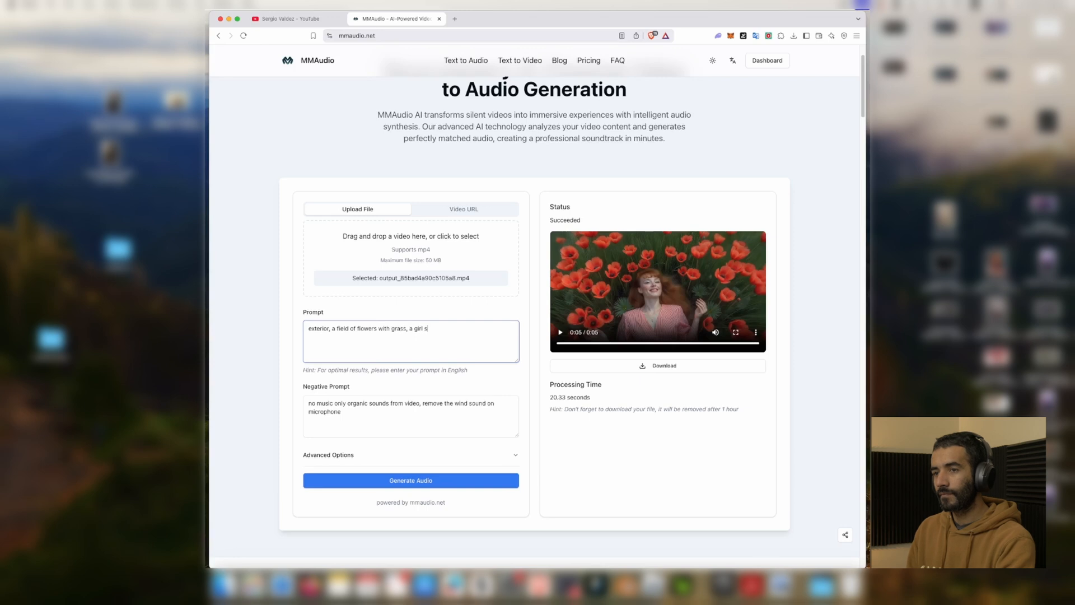
type("miling")
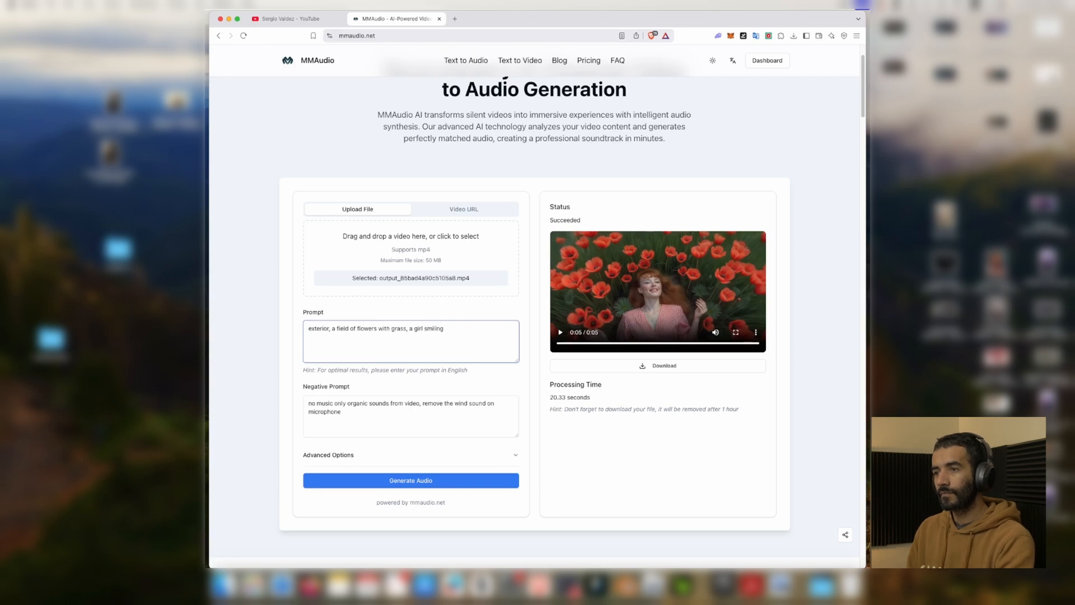